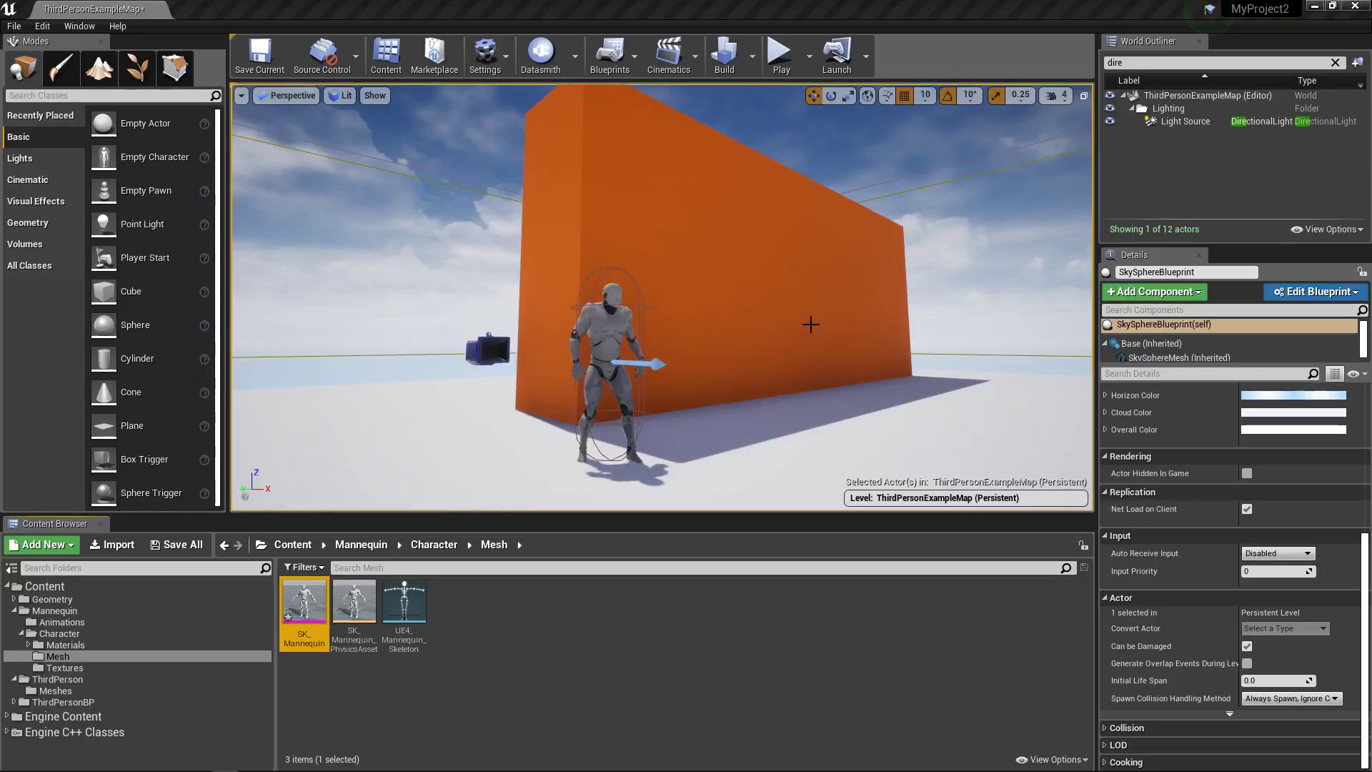
mouse_move(641, 348)
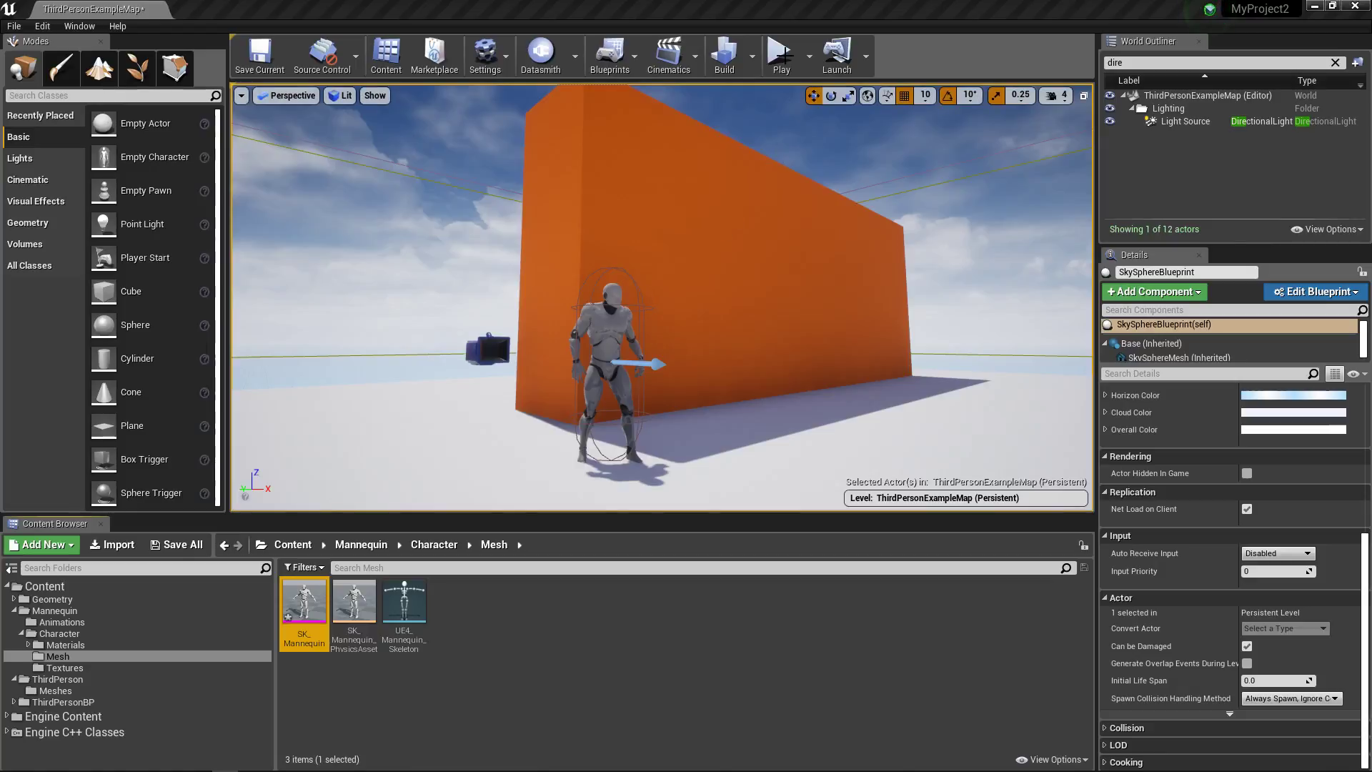
mouse_move(595, 323)
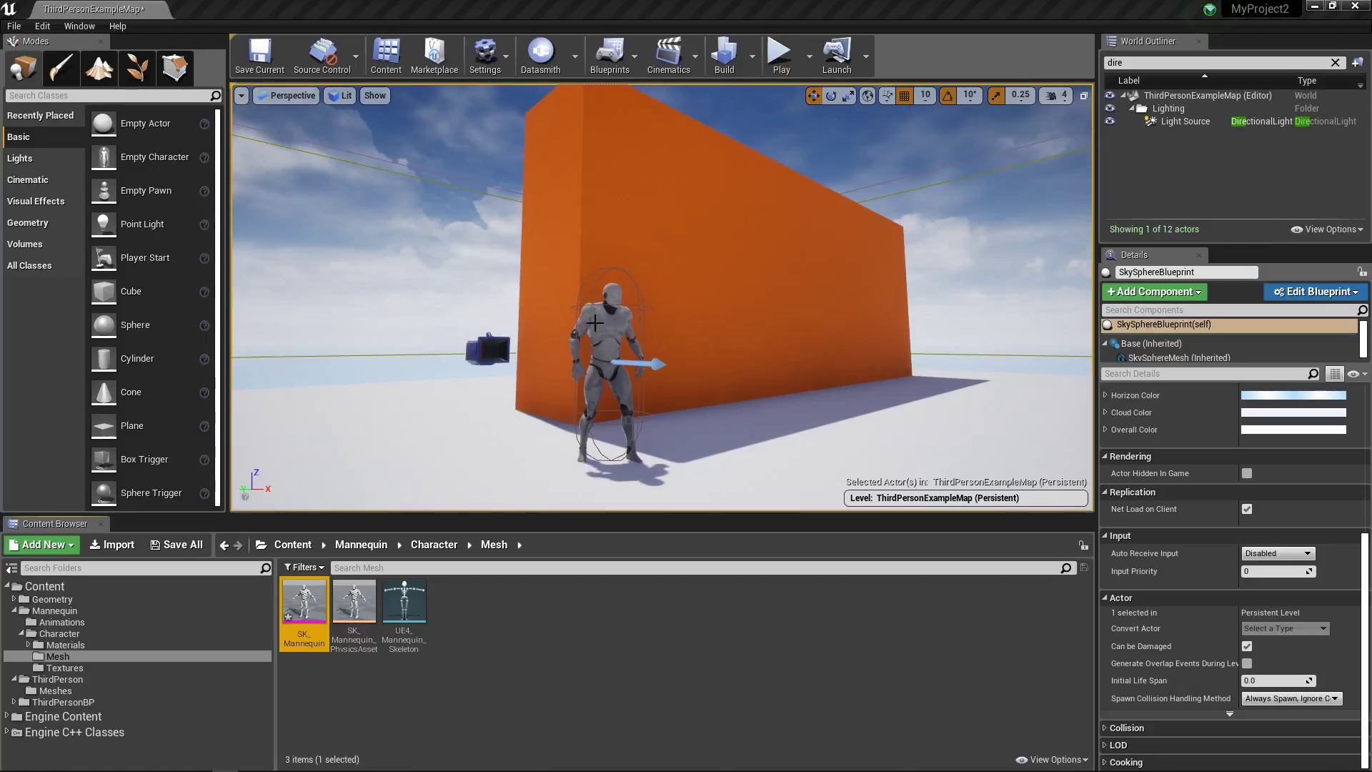
mouse_move(643, 230)
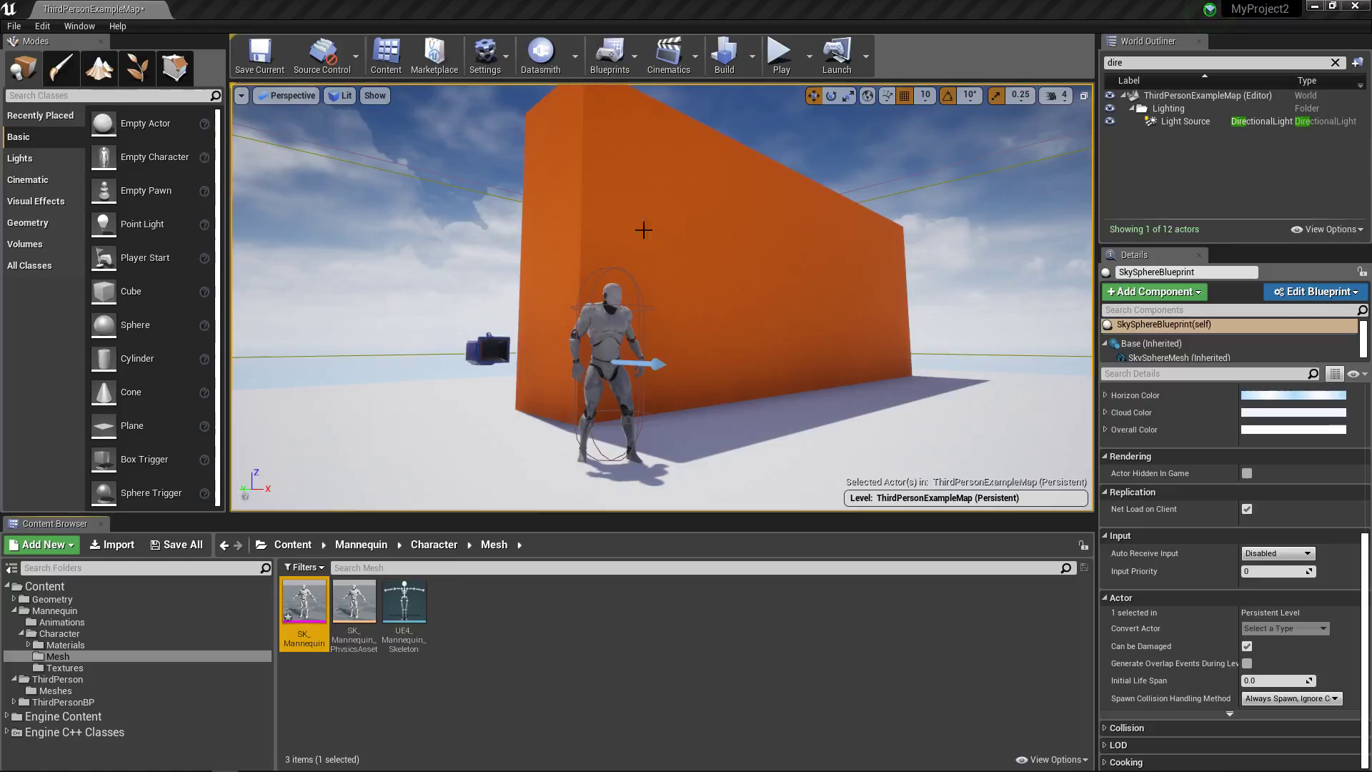
mouse_move(715, 207)
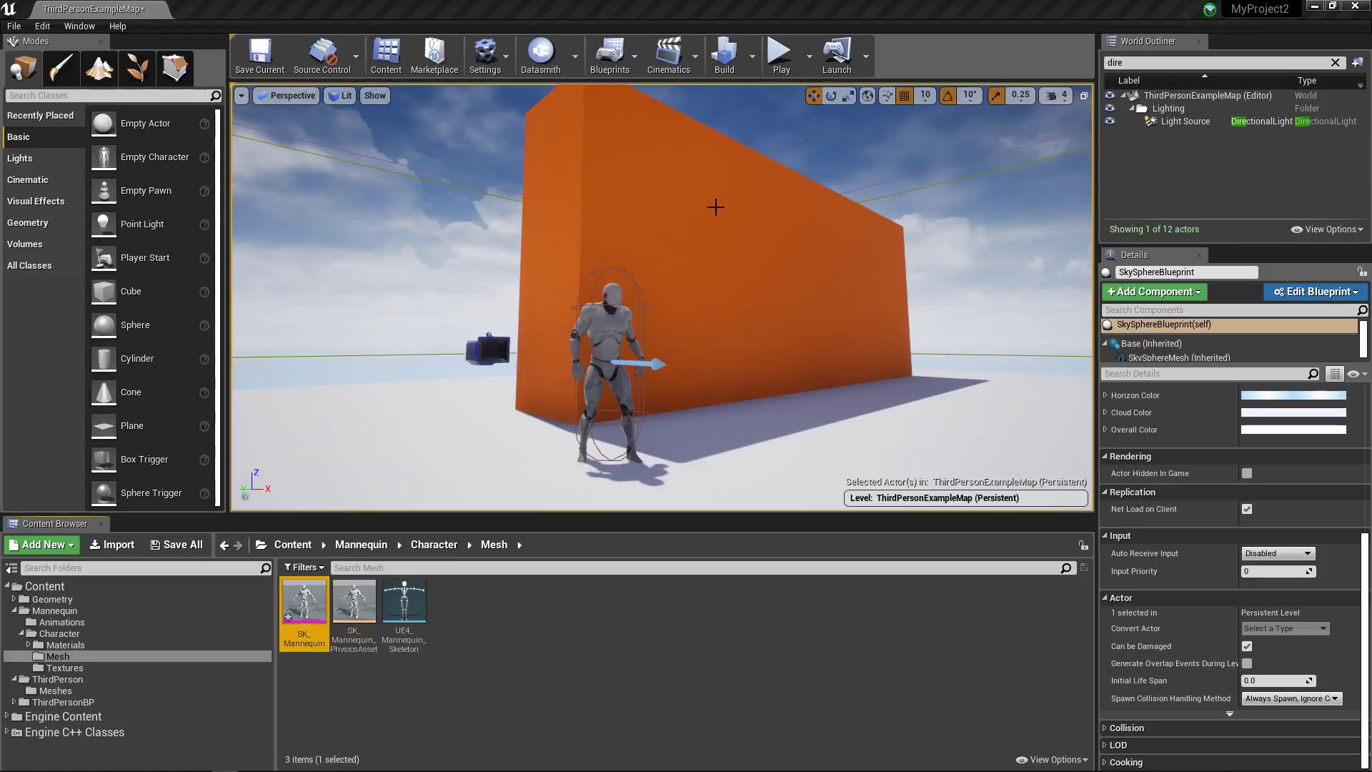
mouse_move(779, 55)
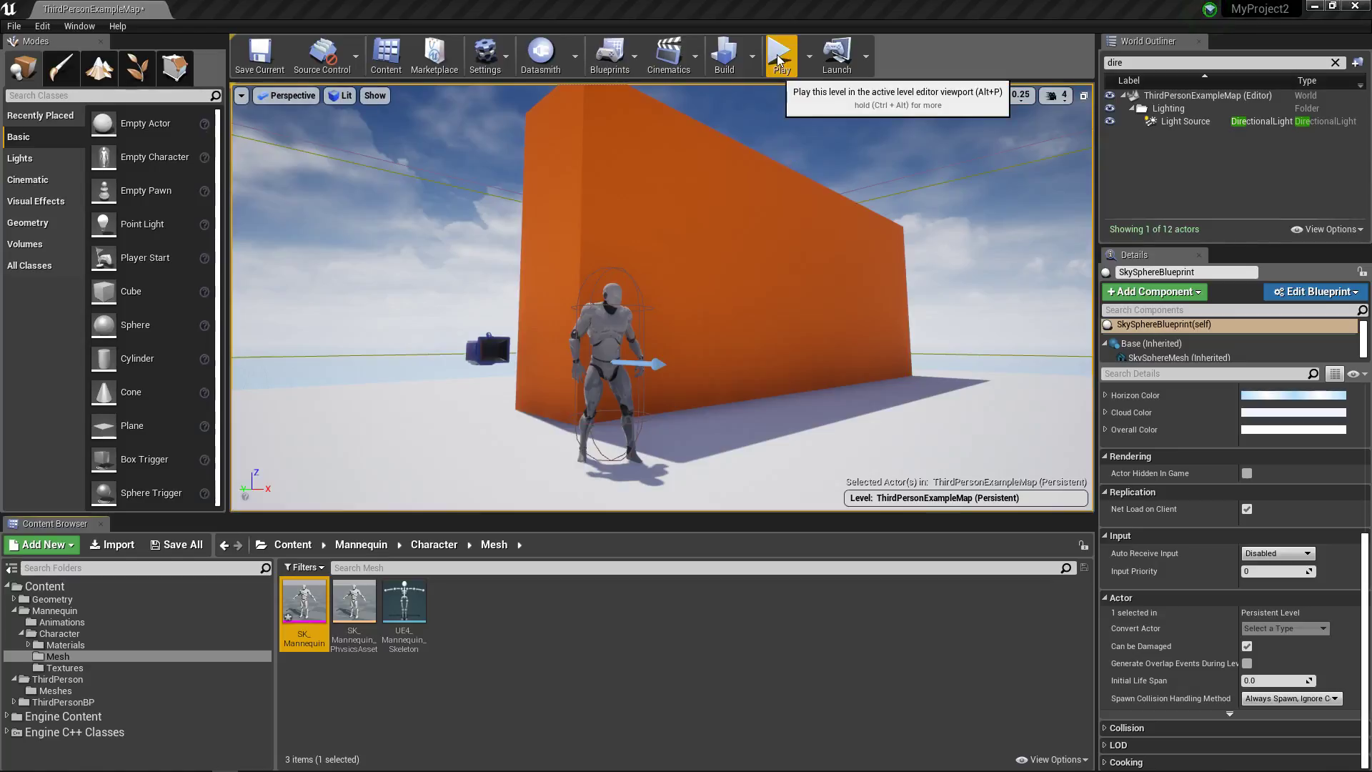
- Play-test the level, then select ThirdPersonCharacter and the SK_Mannequin mesh in Mannequin > Character > Mesh
click(779, 54)
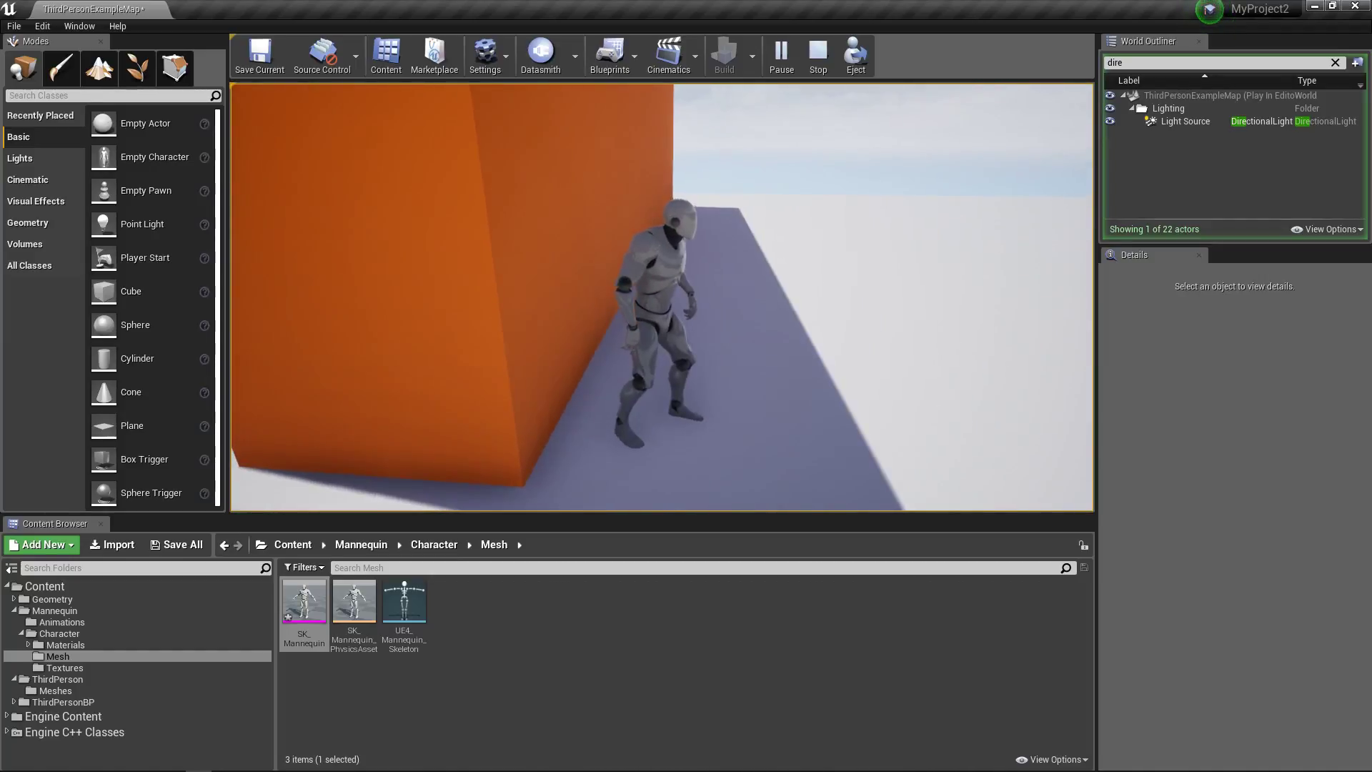
click(816, 54)
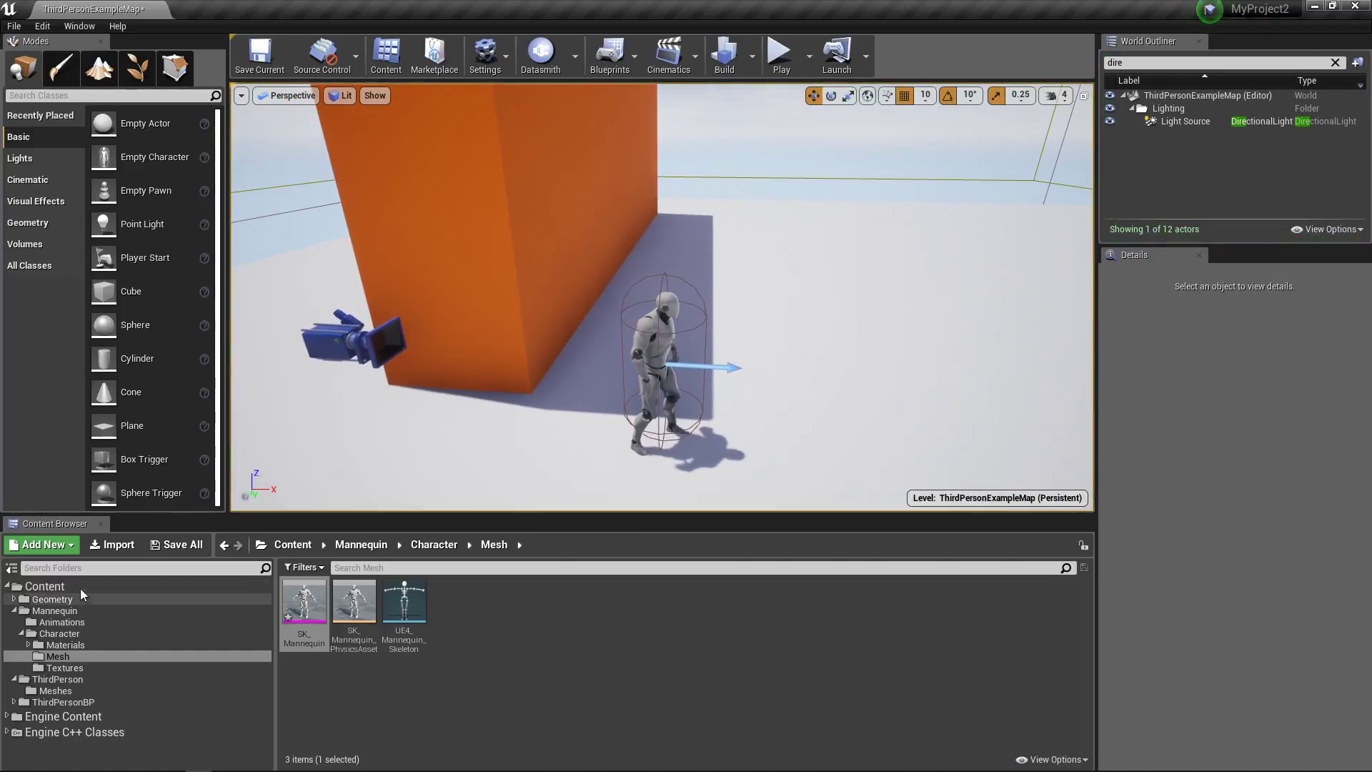
click(45, 585)
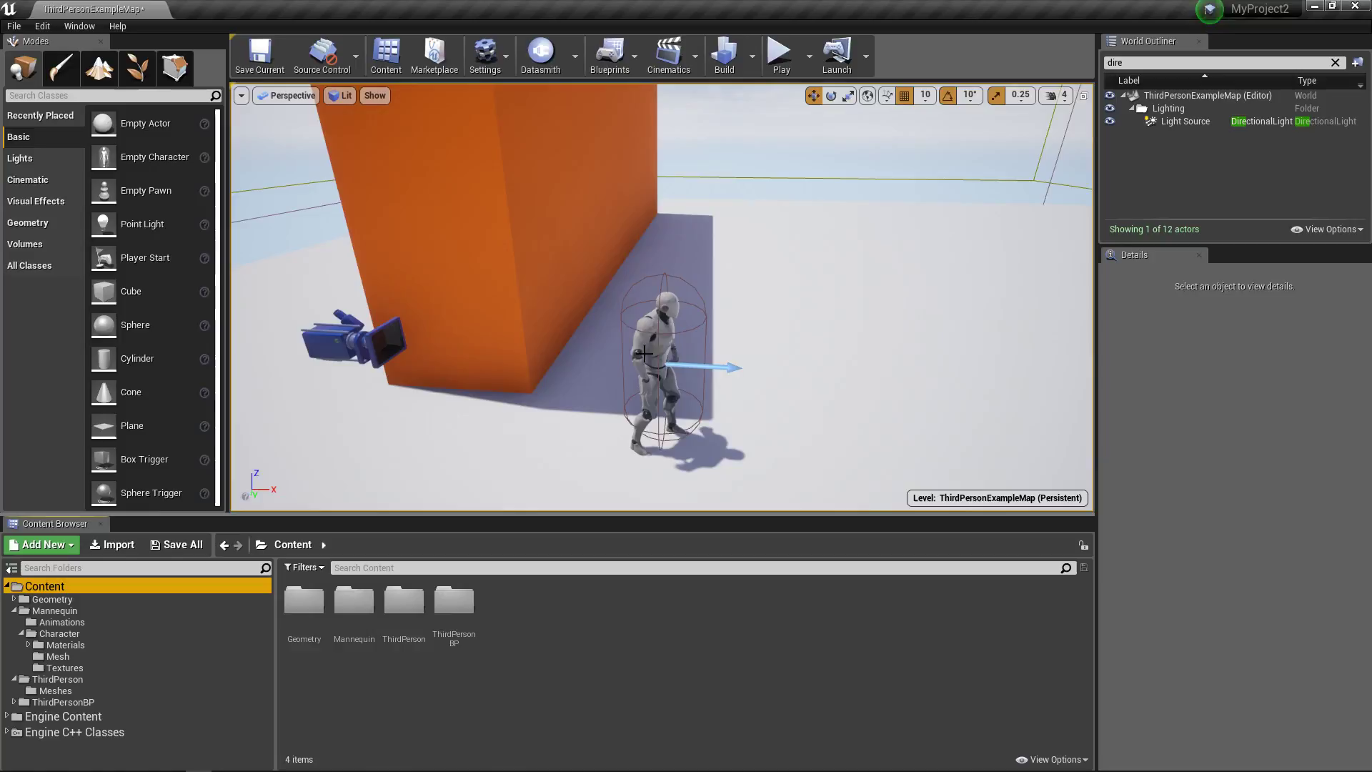
click(665, 359)
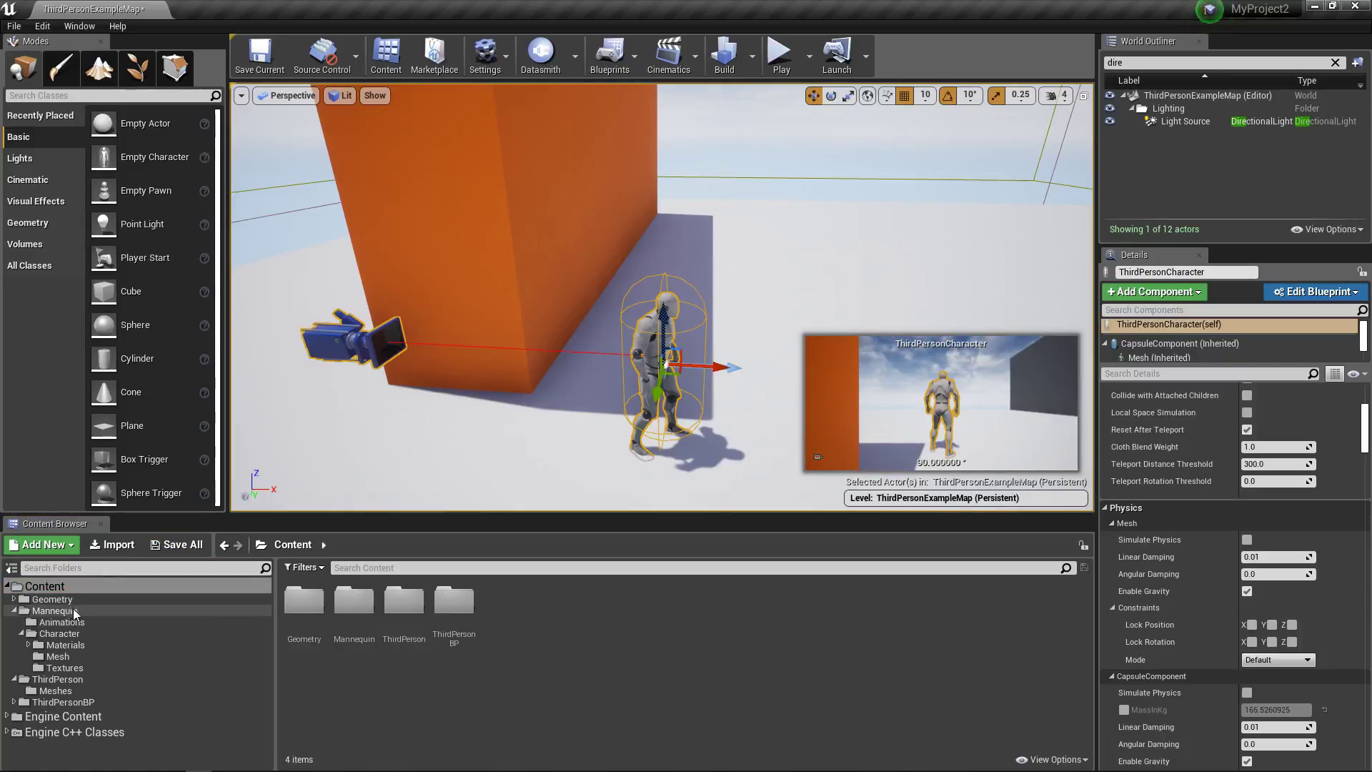
mouse_move(58, 610)
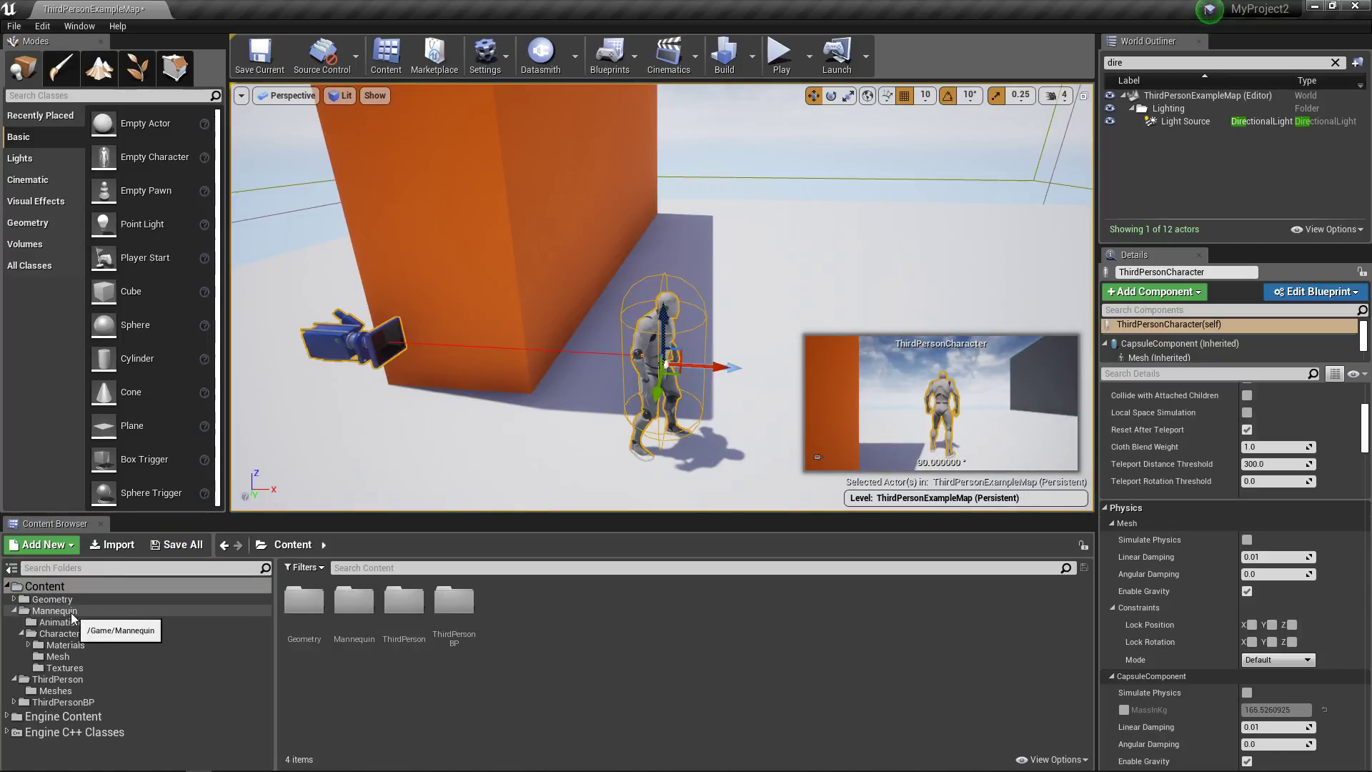
mouse_move(59, 632)
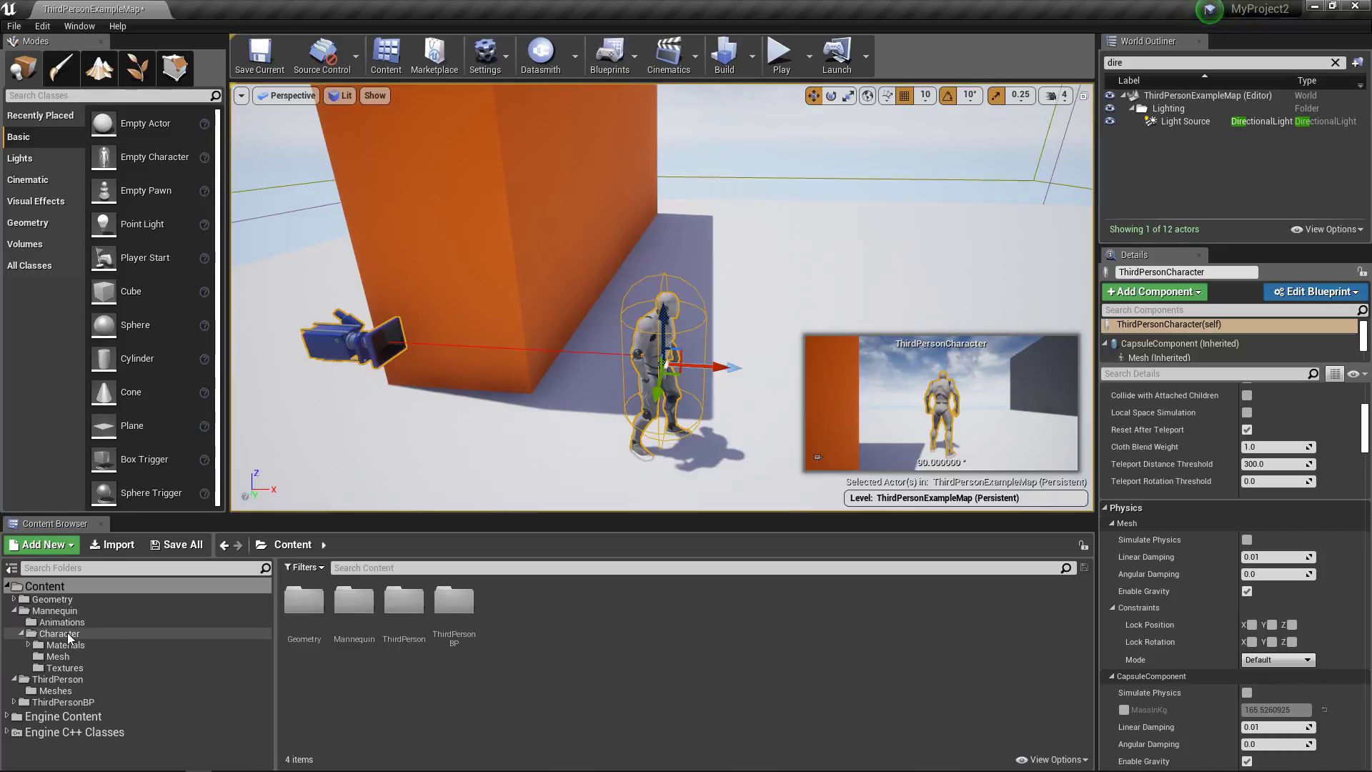
click(57, 656)
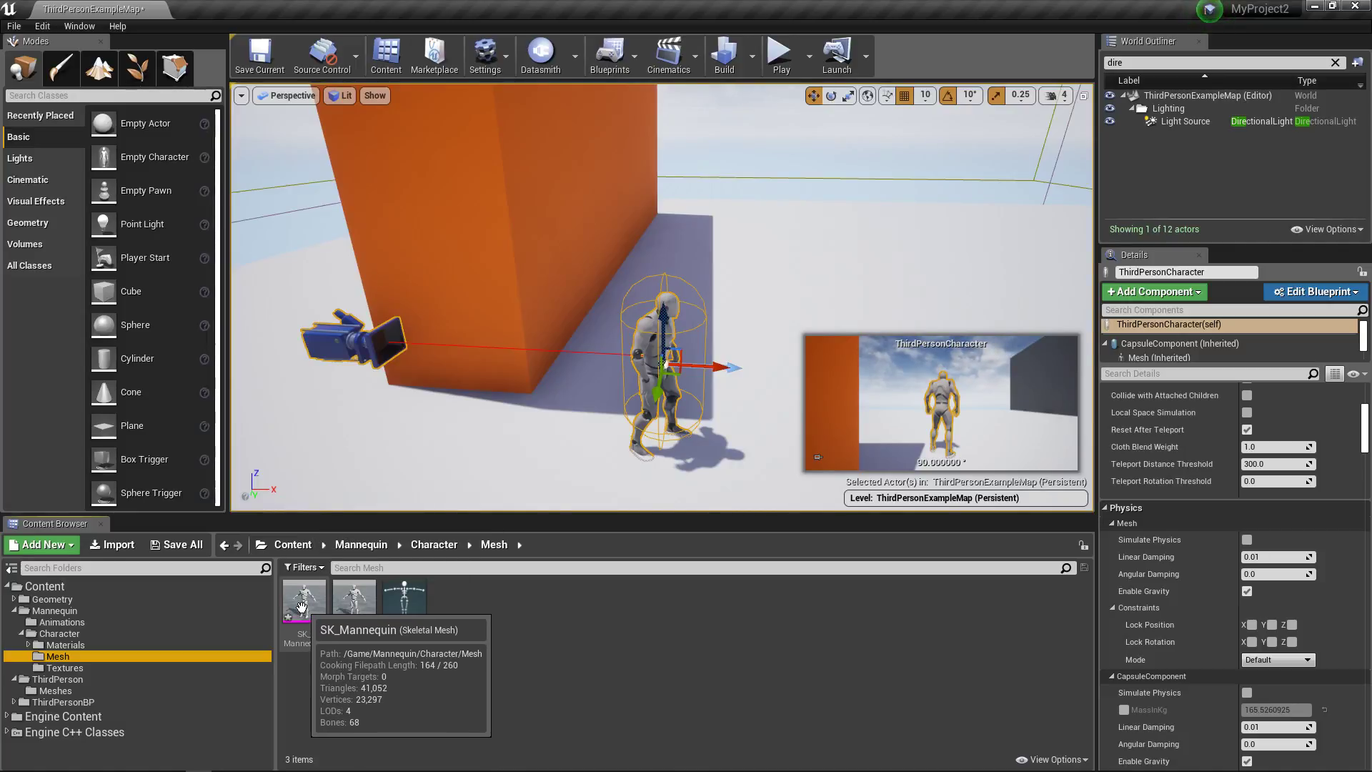
mouse_move(302, 599)
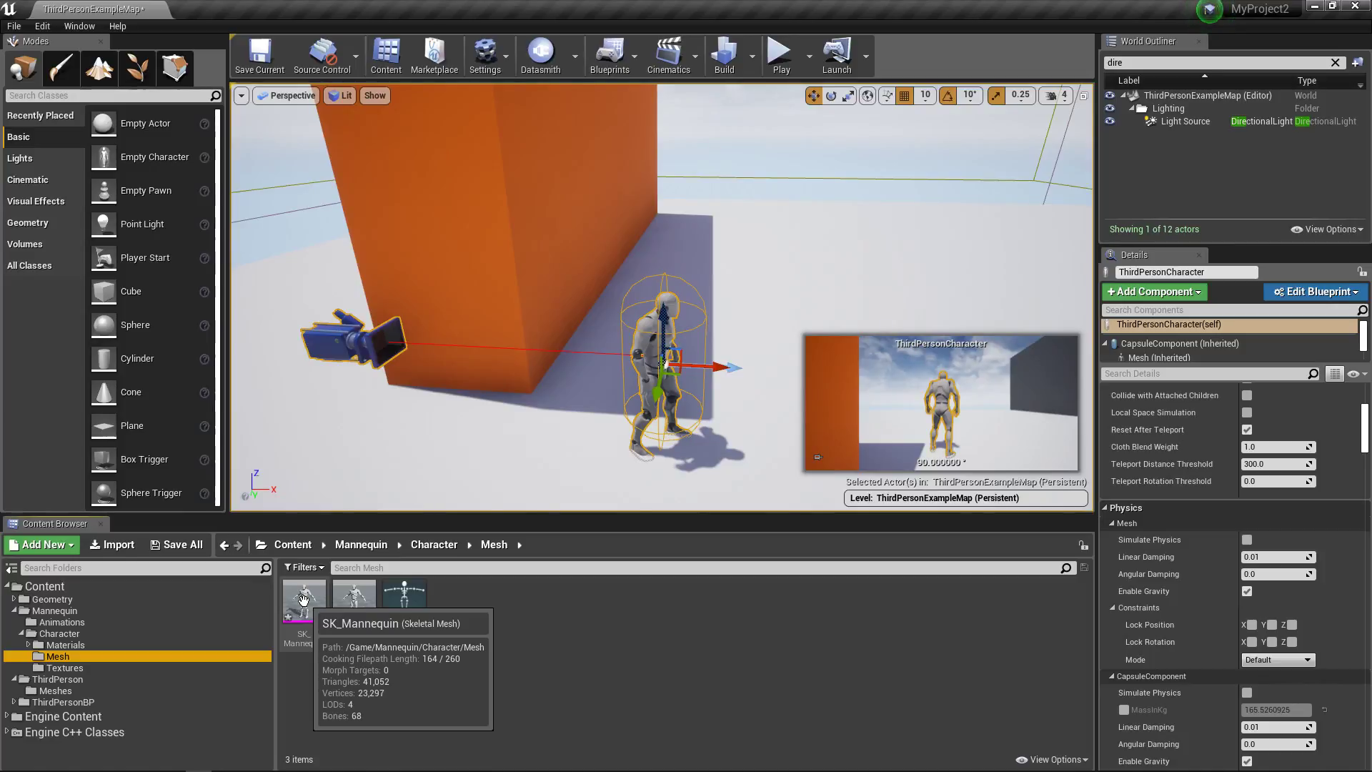
click(303, 600)
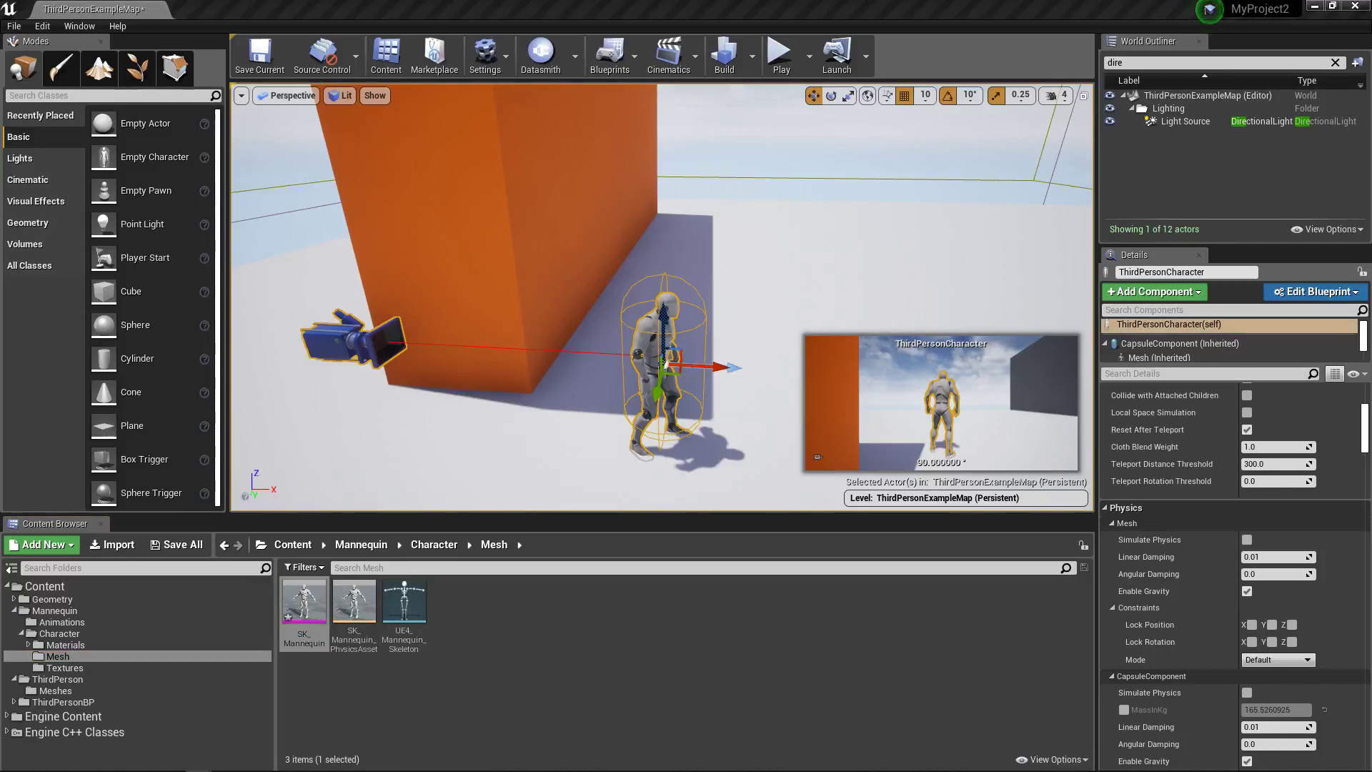
- Open SK_Mannequin and set its Lighting Shadow Physics Asset to SK_Mannequin_PhysicsAsset
double_click(304, 603)
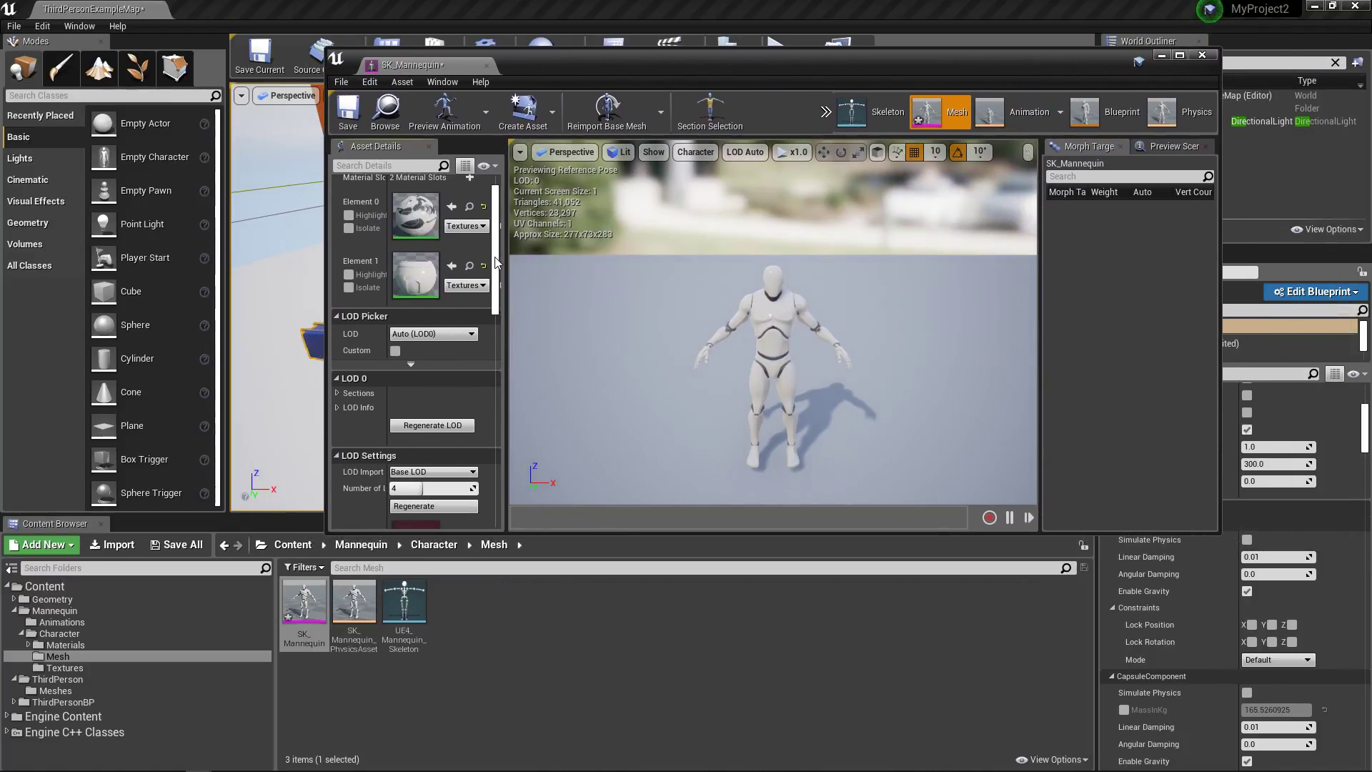
scroll(down, 3)
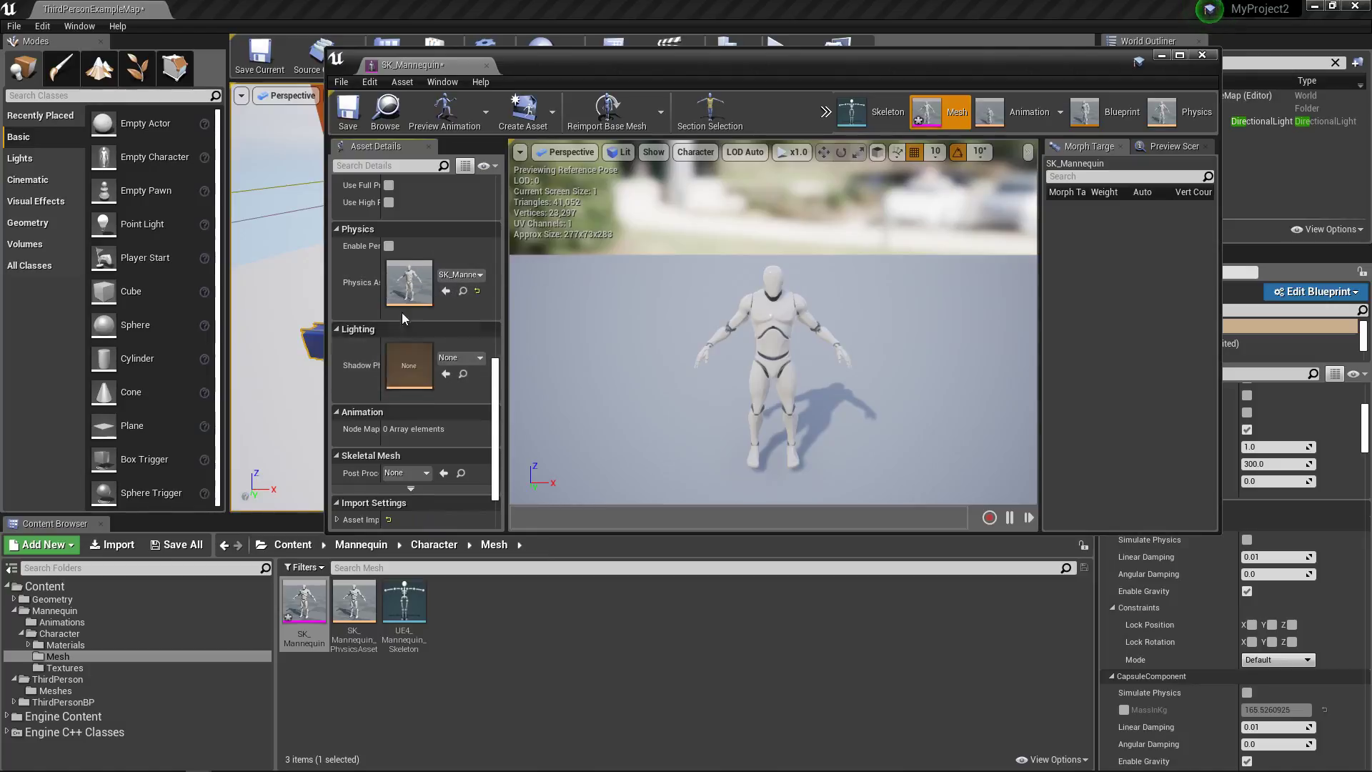
mouse_move(416, 350)
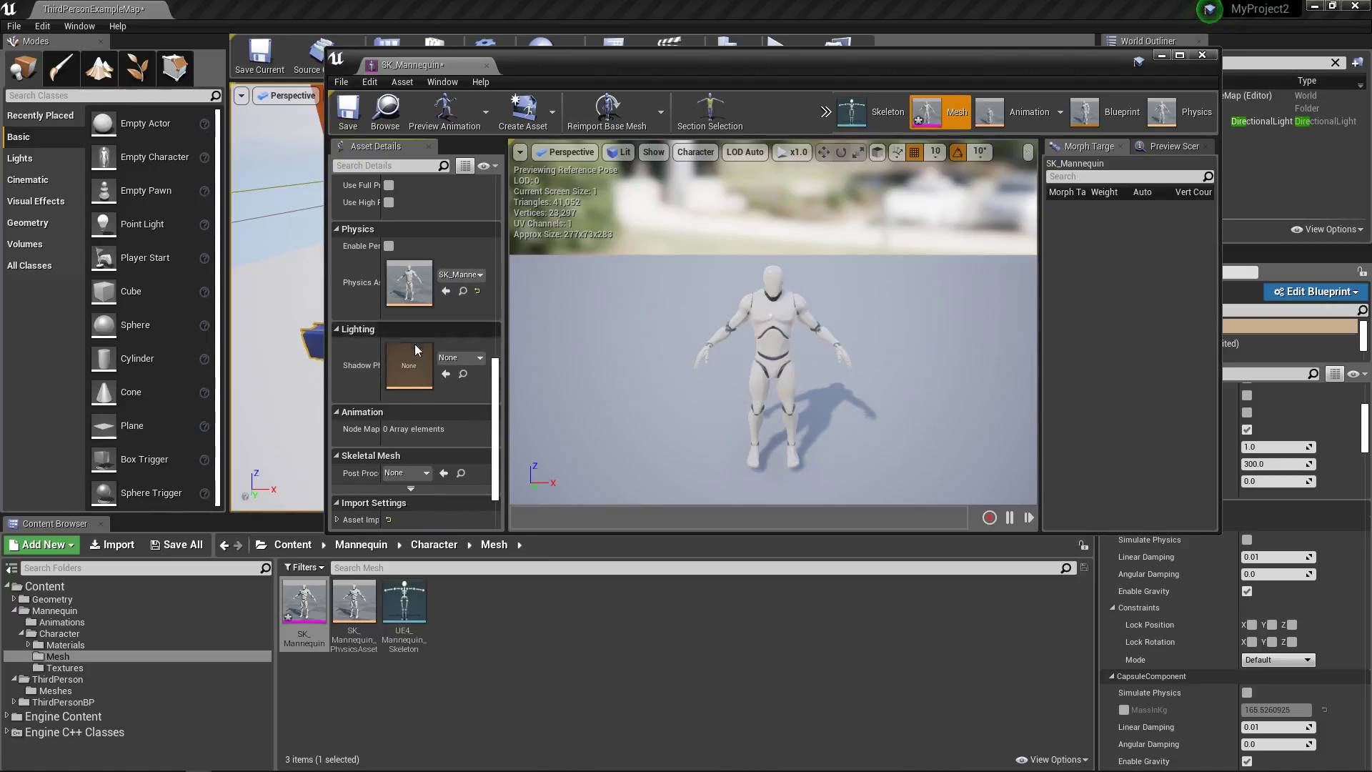
mouse_move(409, 286)
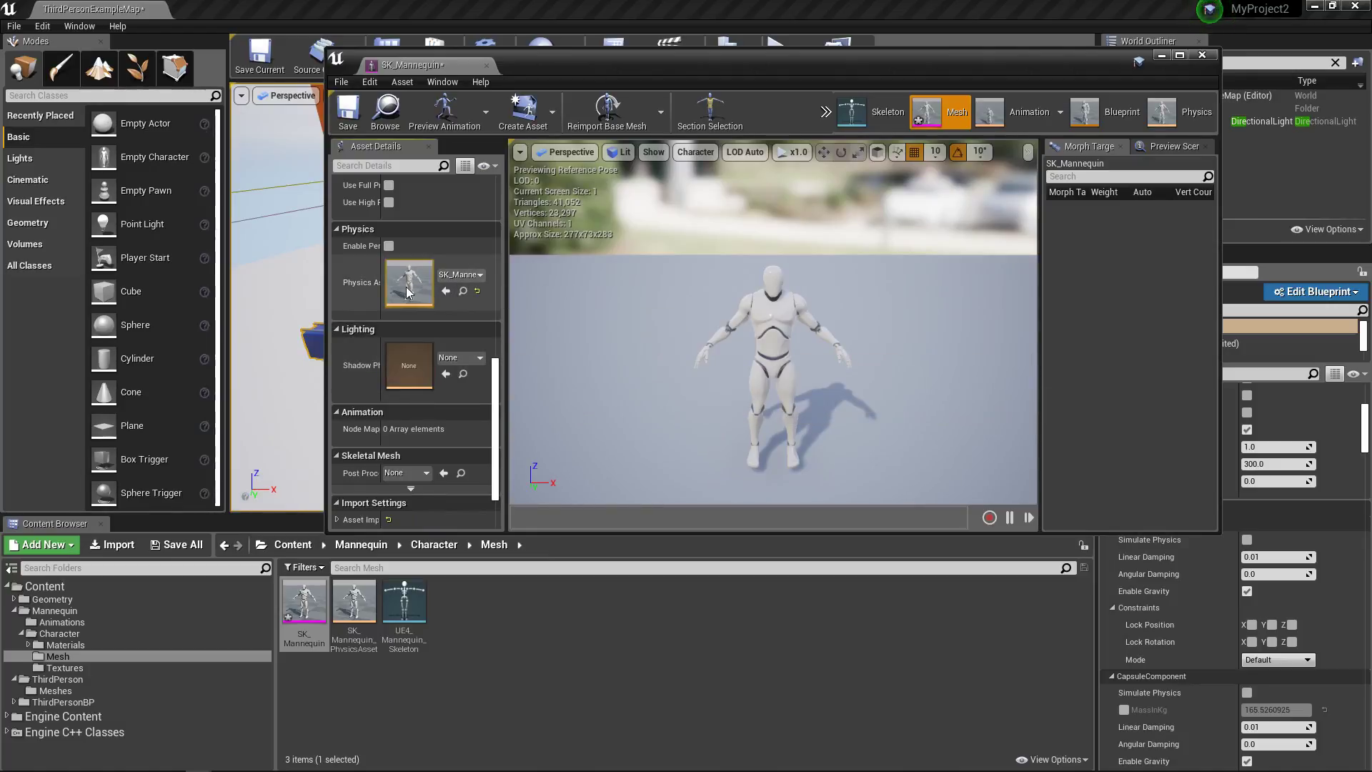
mouse_move(408, 287)
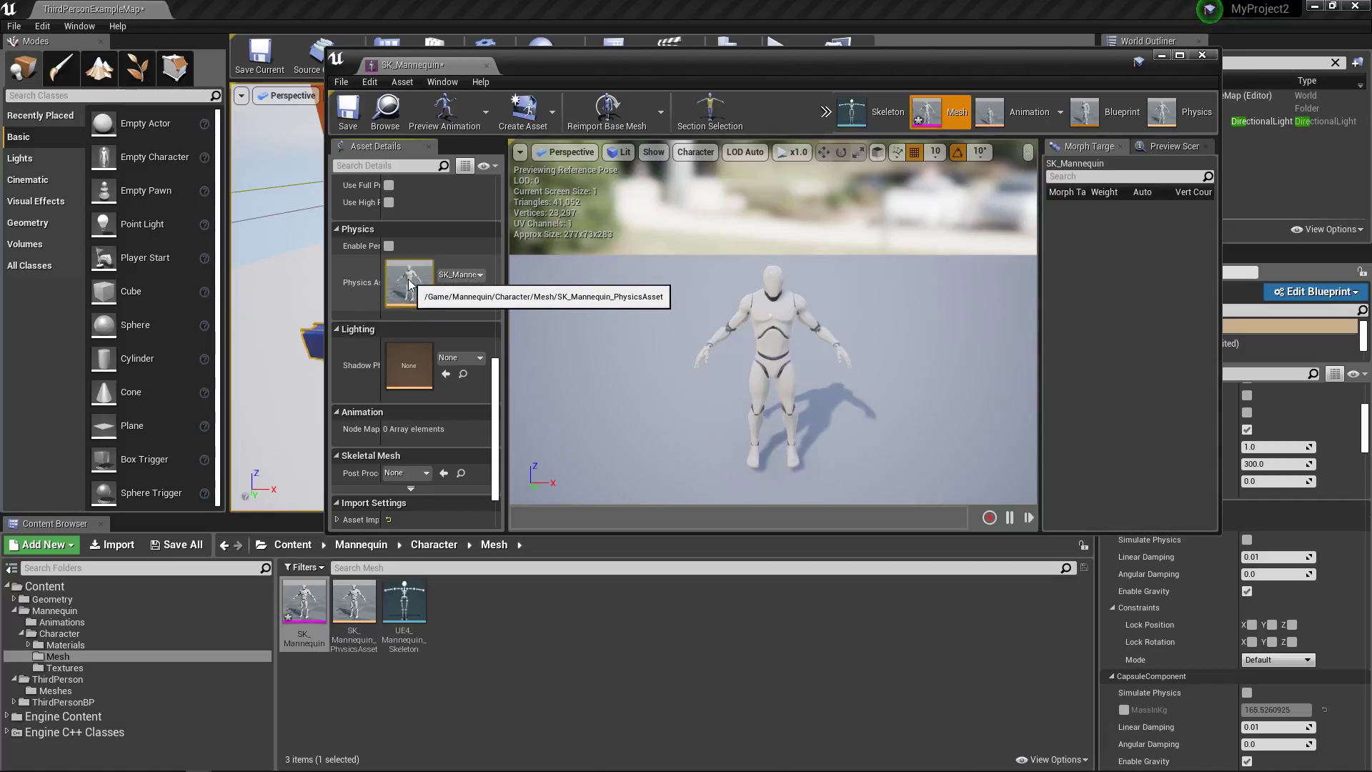
mouse_move(354, 603)
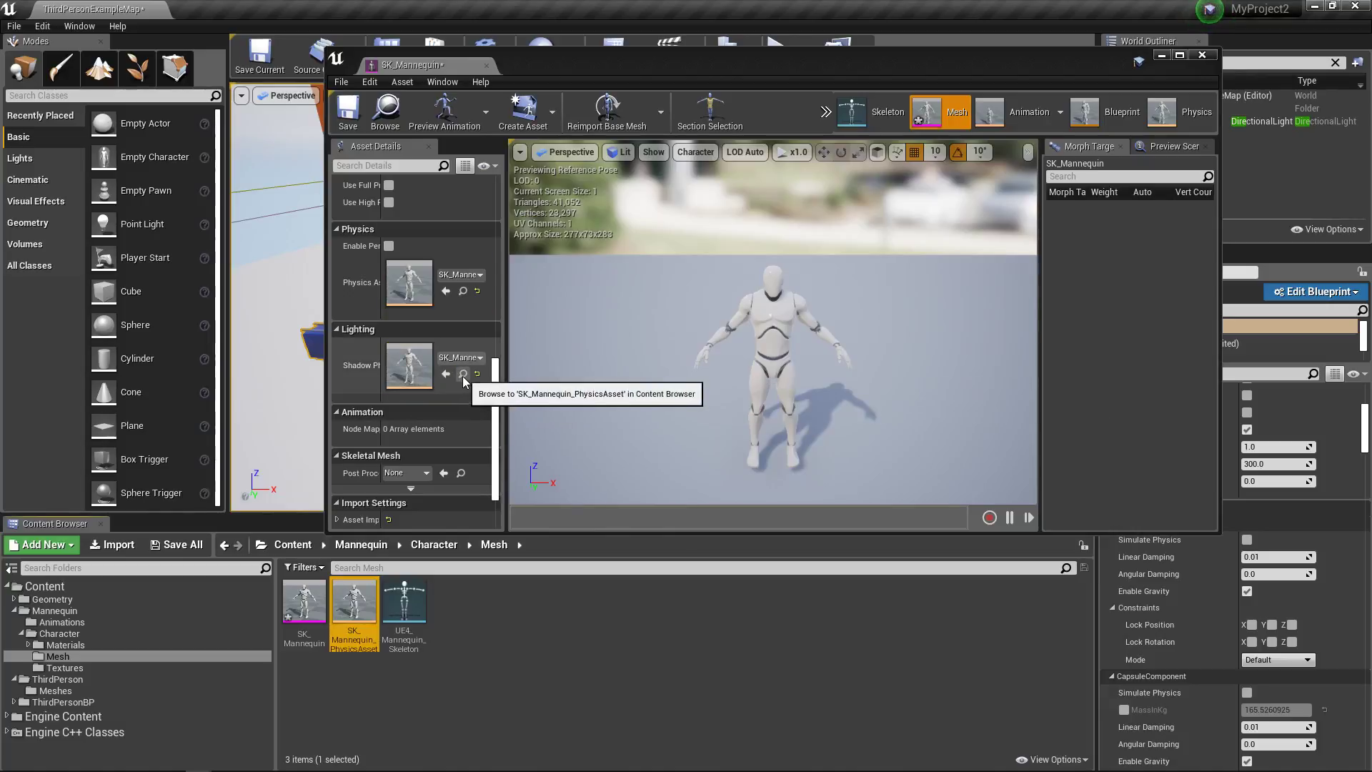
mouse_move(451, 381)
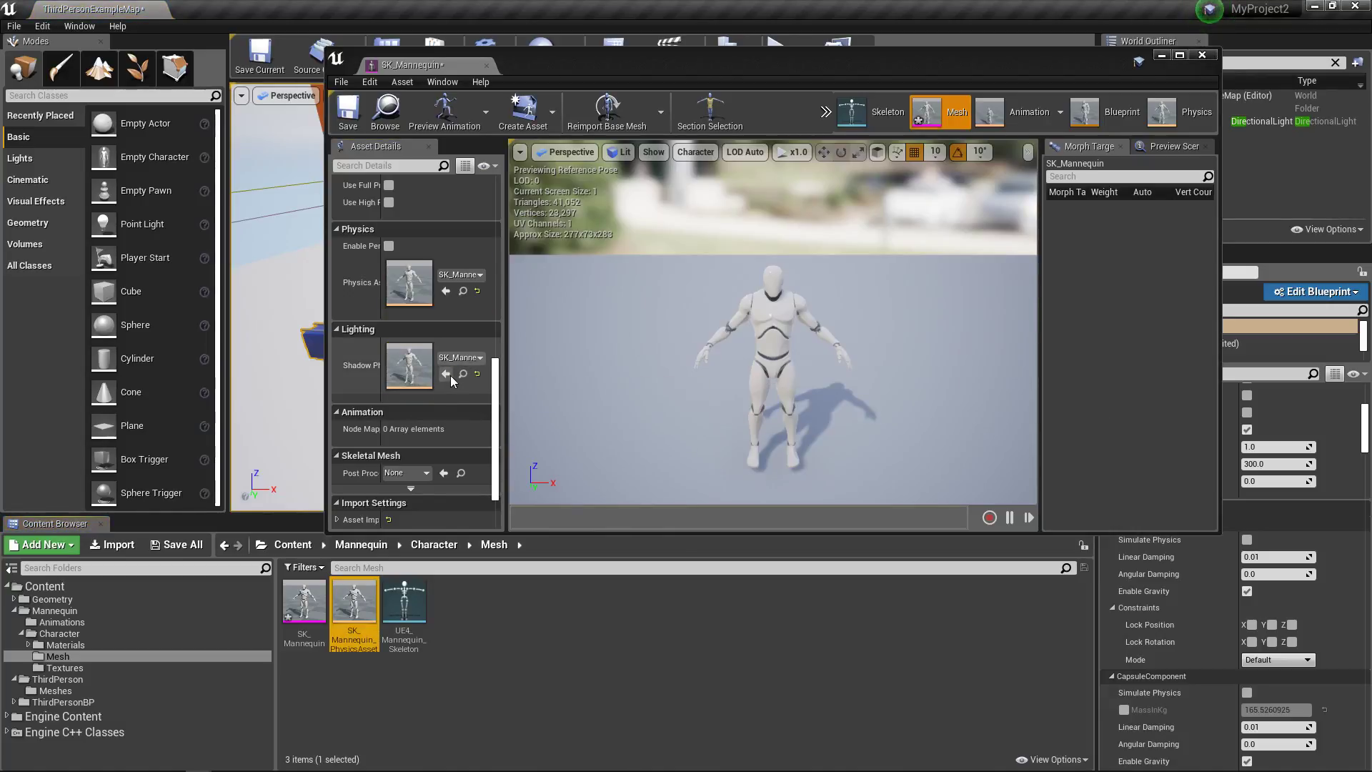
click(444, 373)
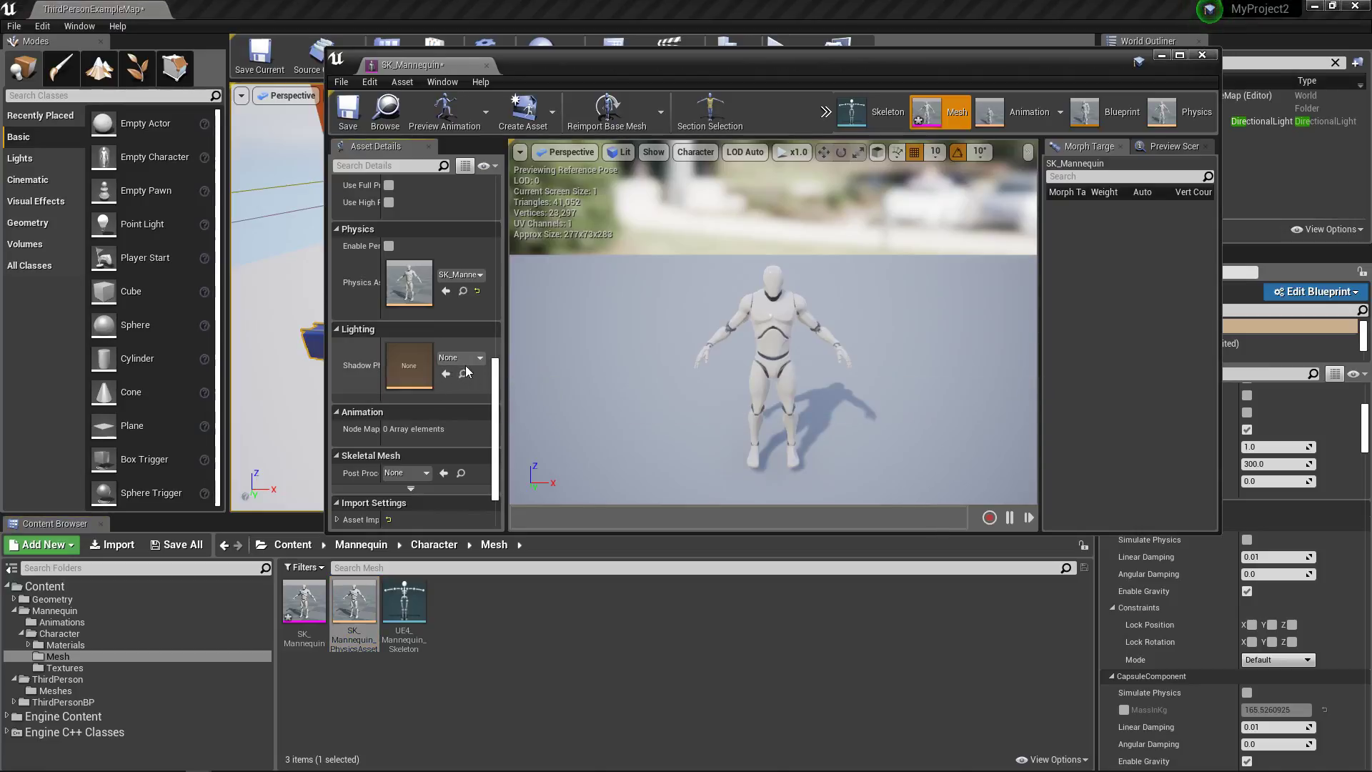
click(479, 357)
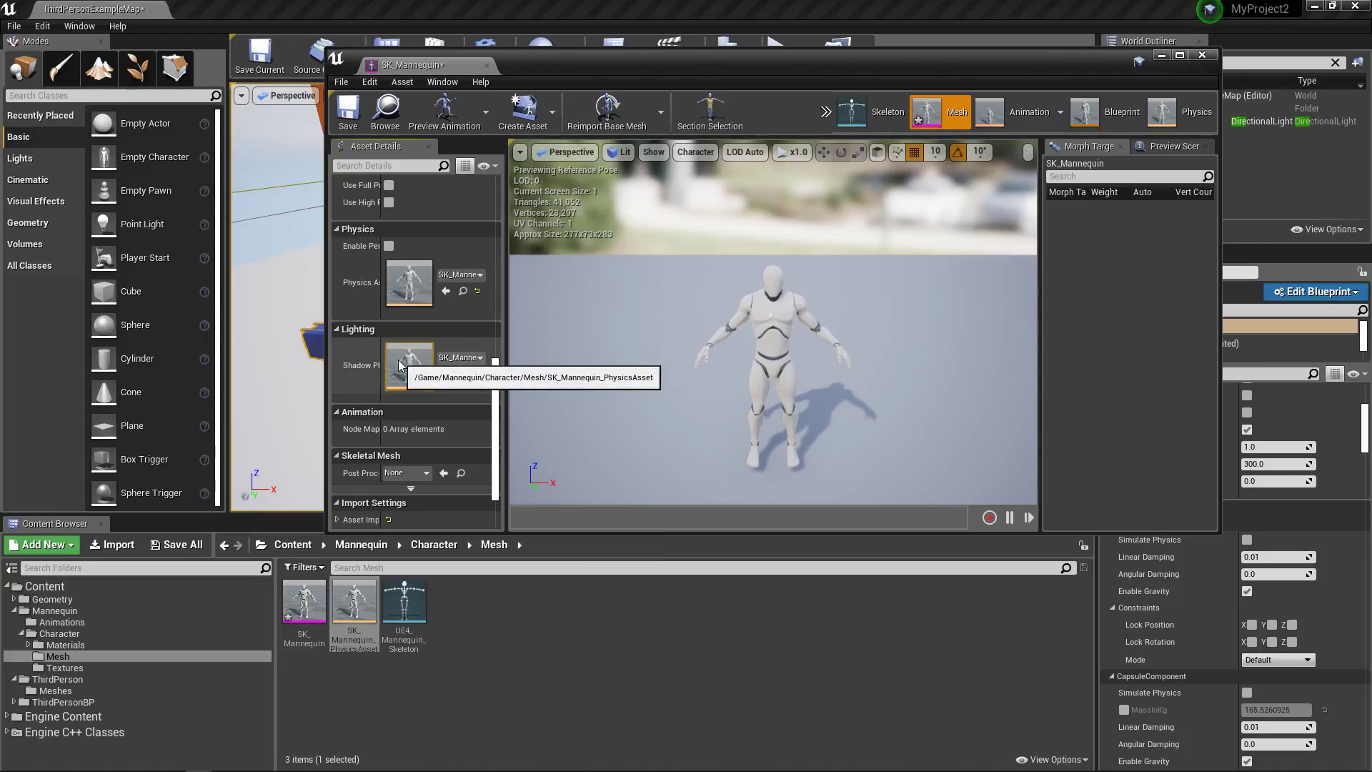
mouse_move(413, 370)
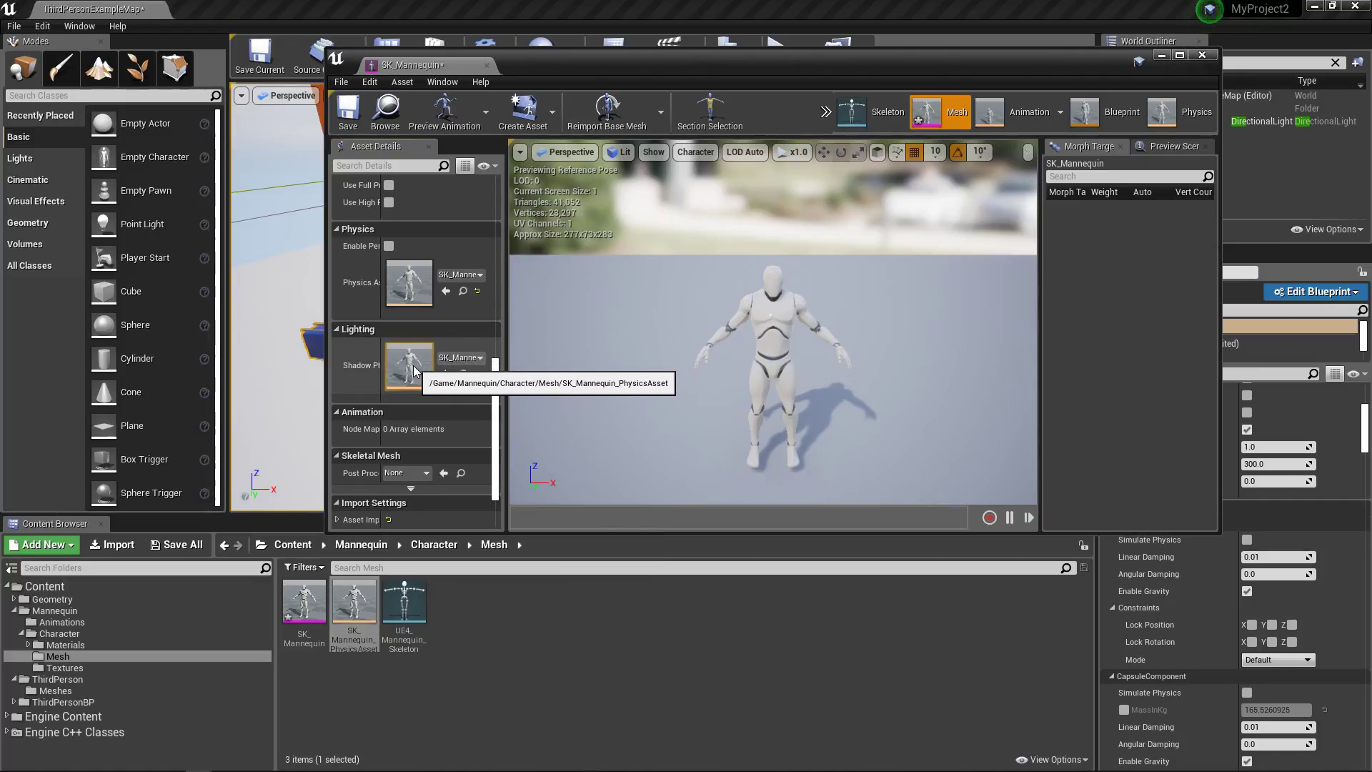
- Review SK_Mannequin_PhysicsAsset's capsule bodies, then close the physics asset editor
double_click(354, 601)
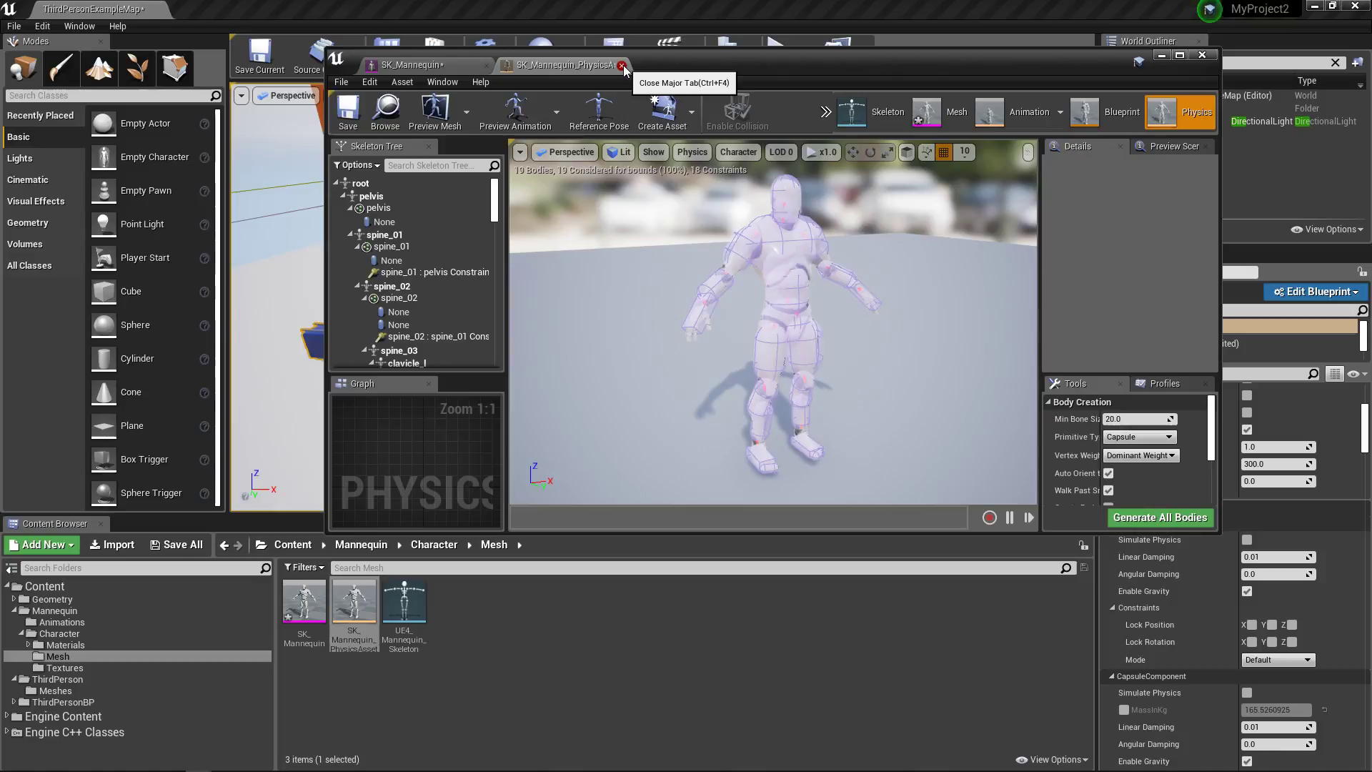
click(623, 65)
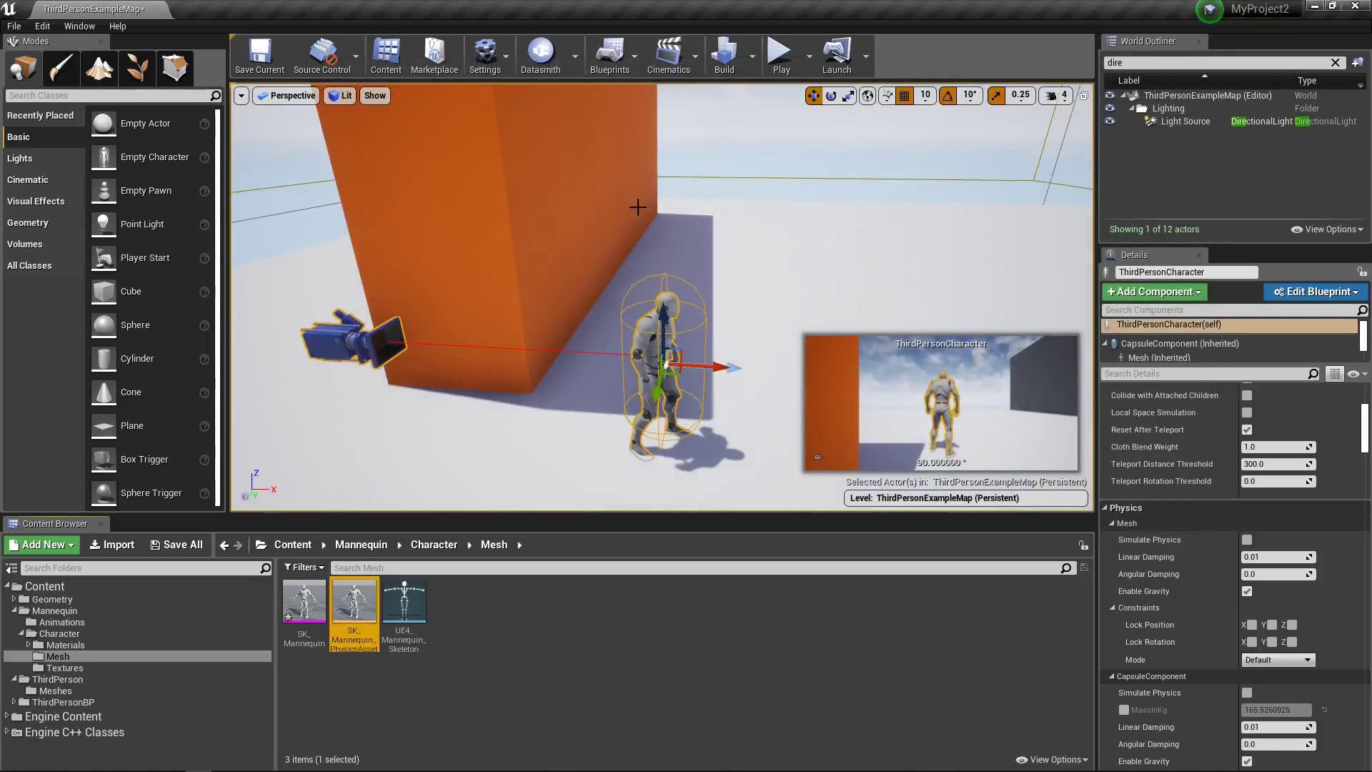
- Play the level as the character to check shadows, then stop the session
click(777, 54)
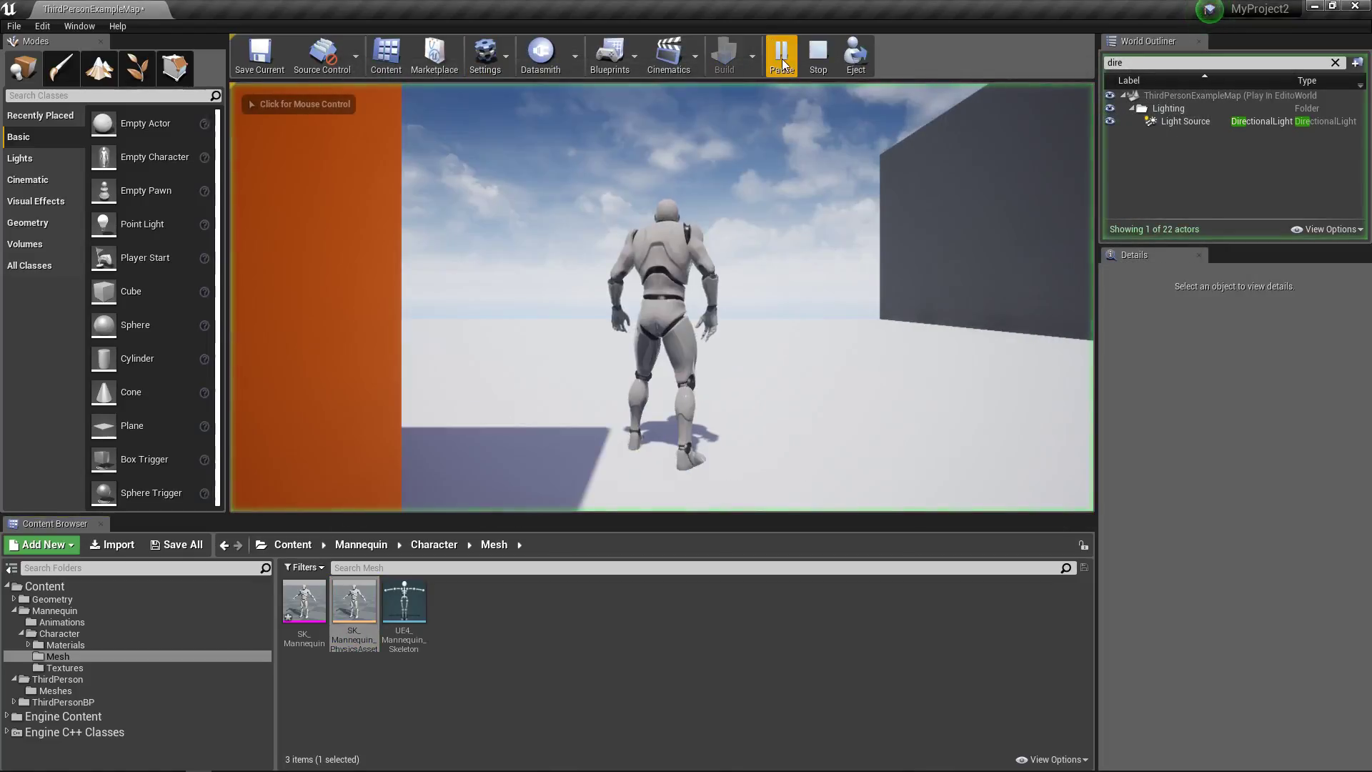
click(779, 55)
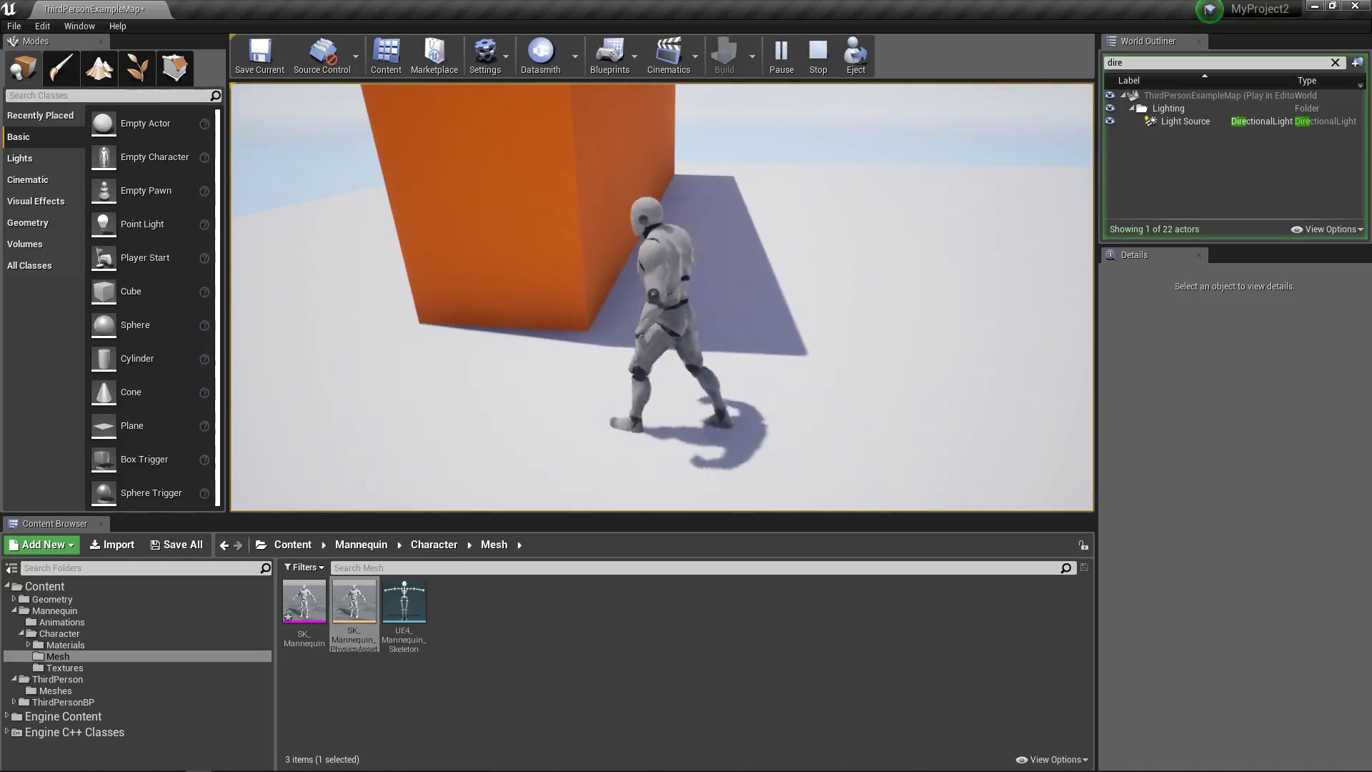
click(816, 55)
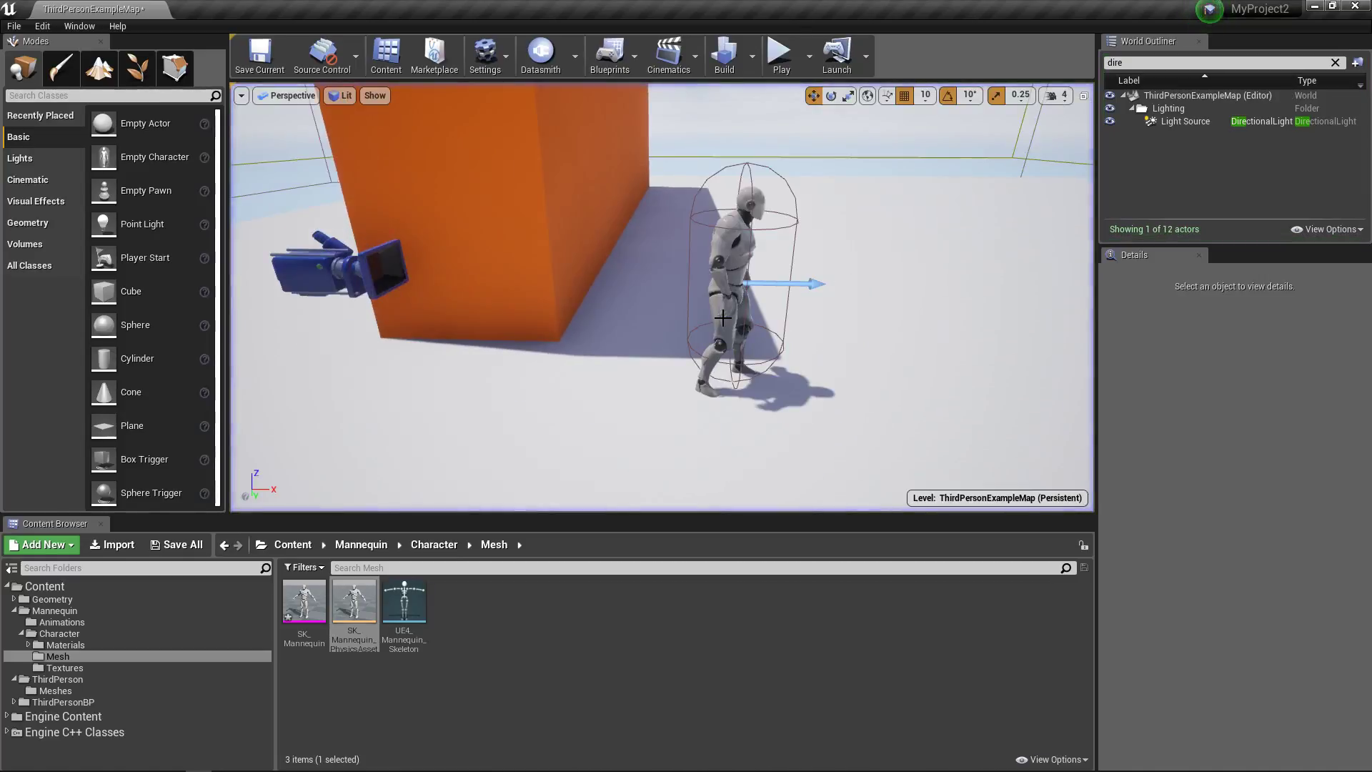
- Select ThirdPersonCharacter, view its Mesh (Inherited) and self components, and open its Blueprint
click(739, 281)
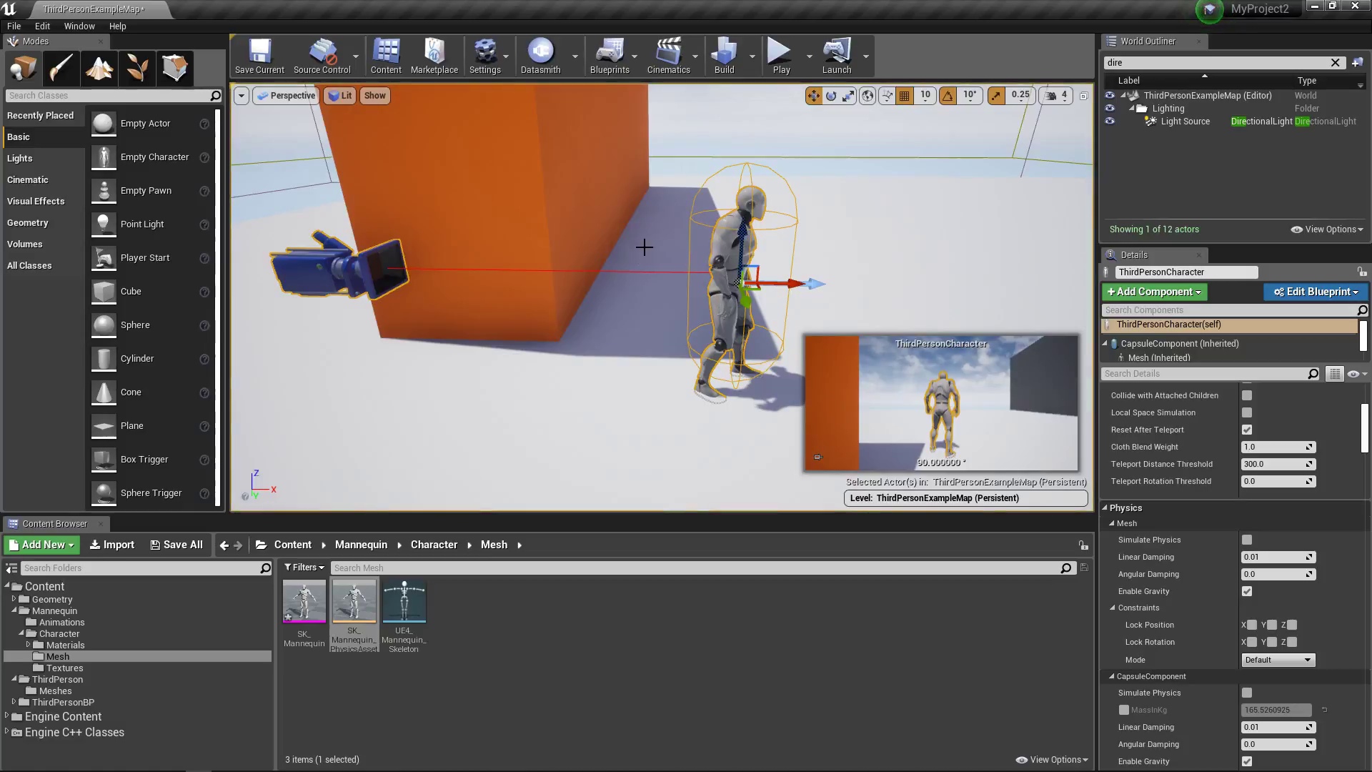
click(1119, 357)
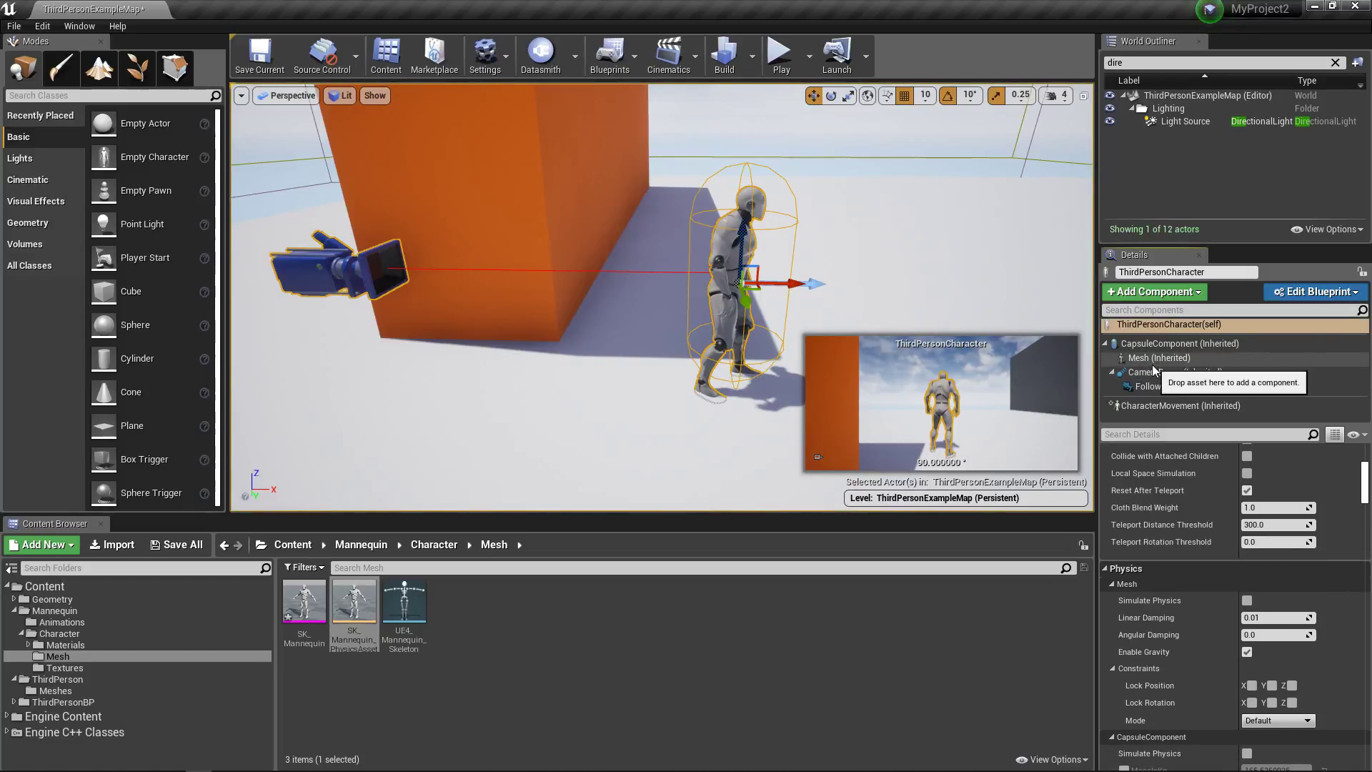
mouse_move(304, 601)
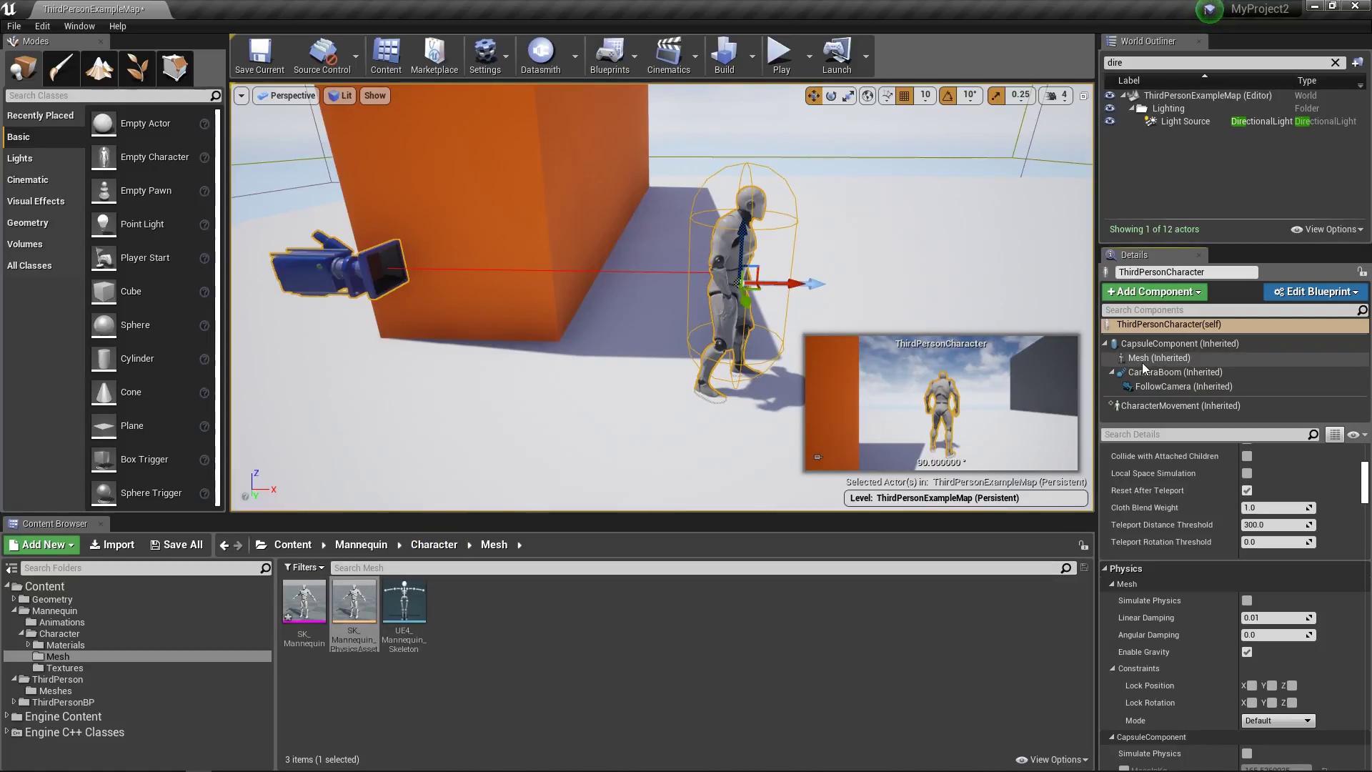
click(1161, 358)
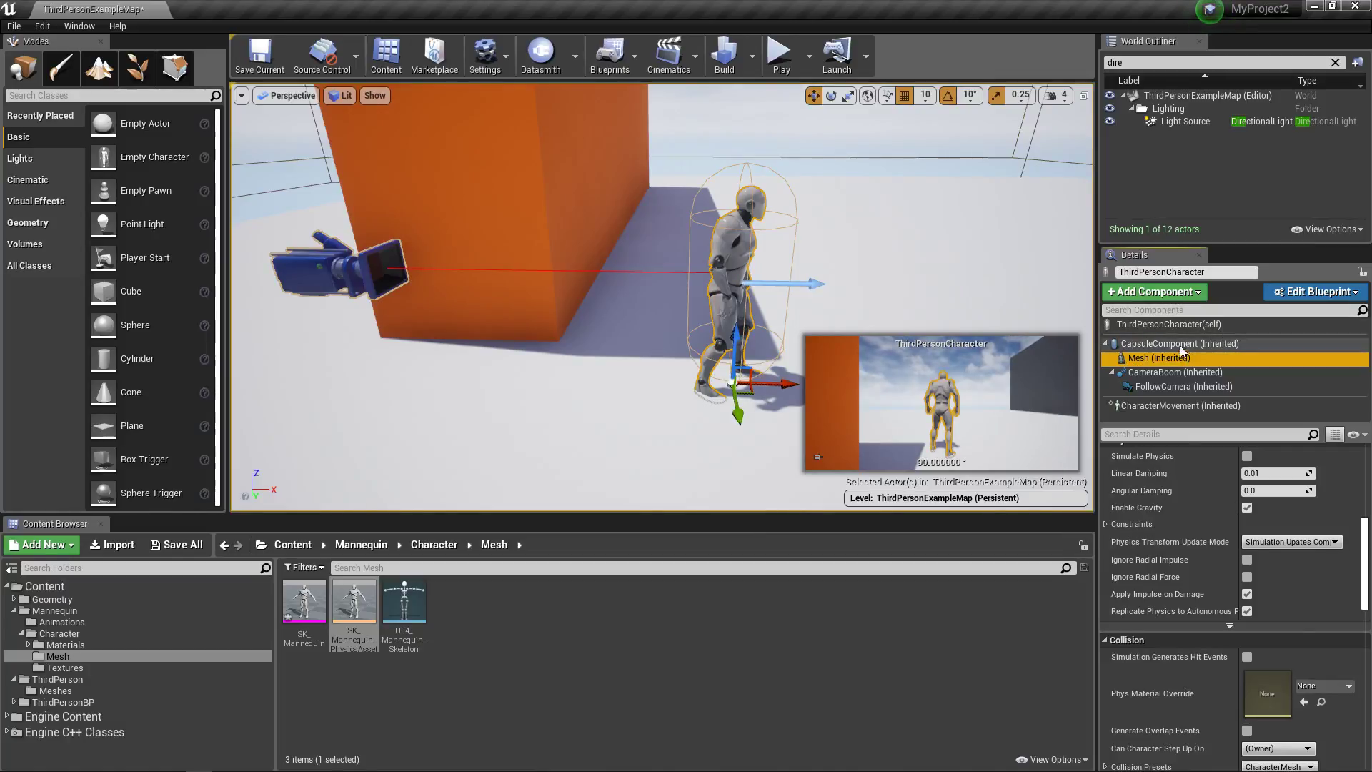
click(1169, 323)
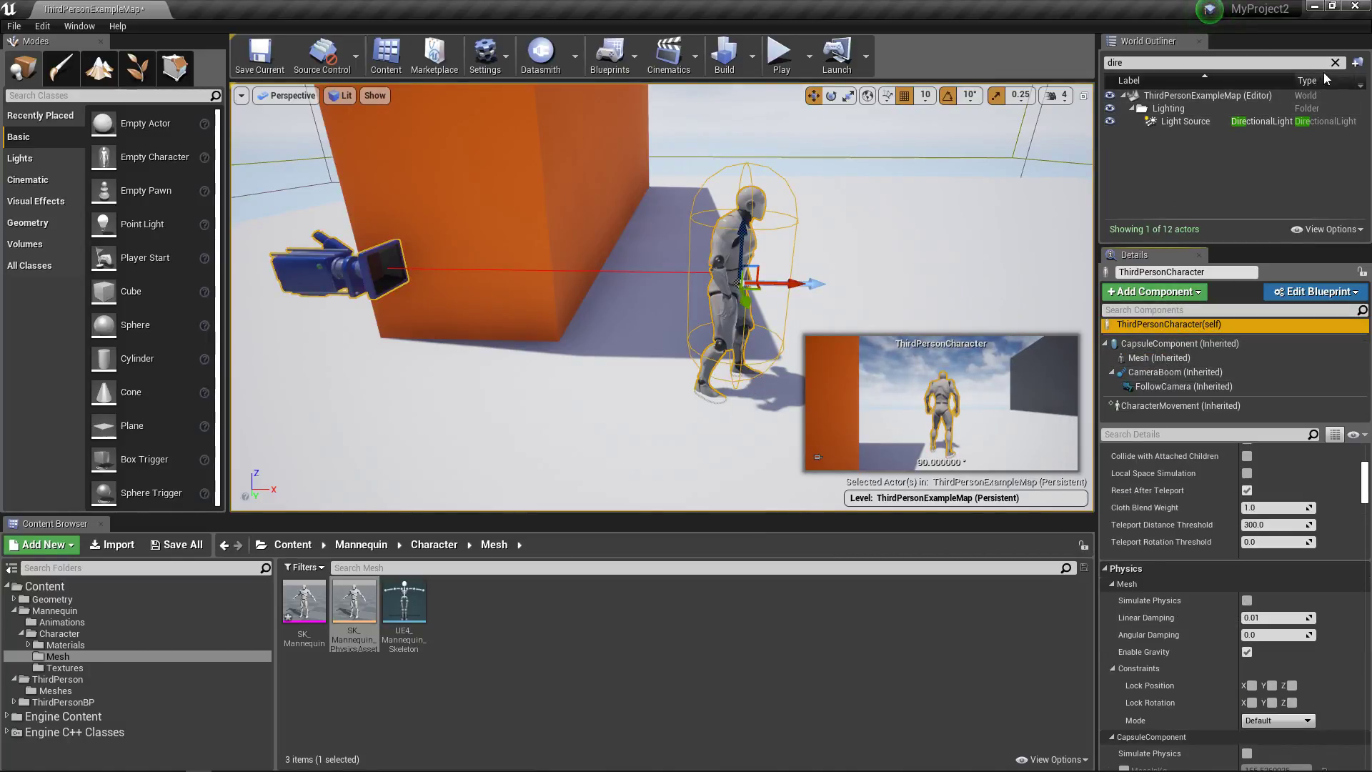
click(1333, 62)
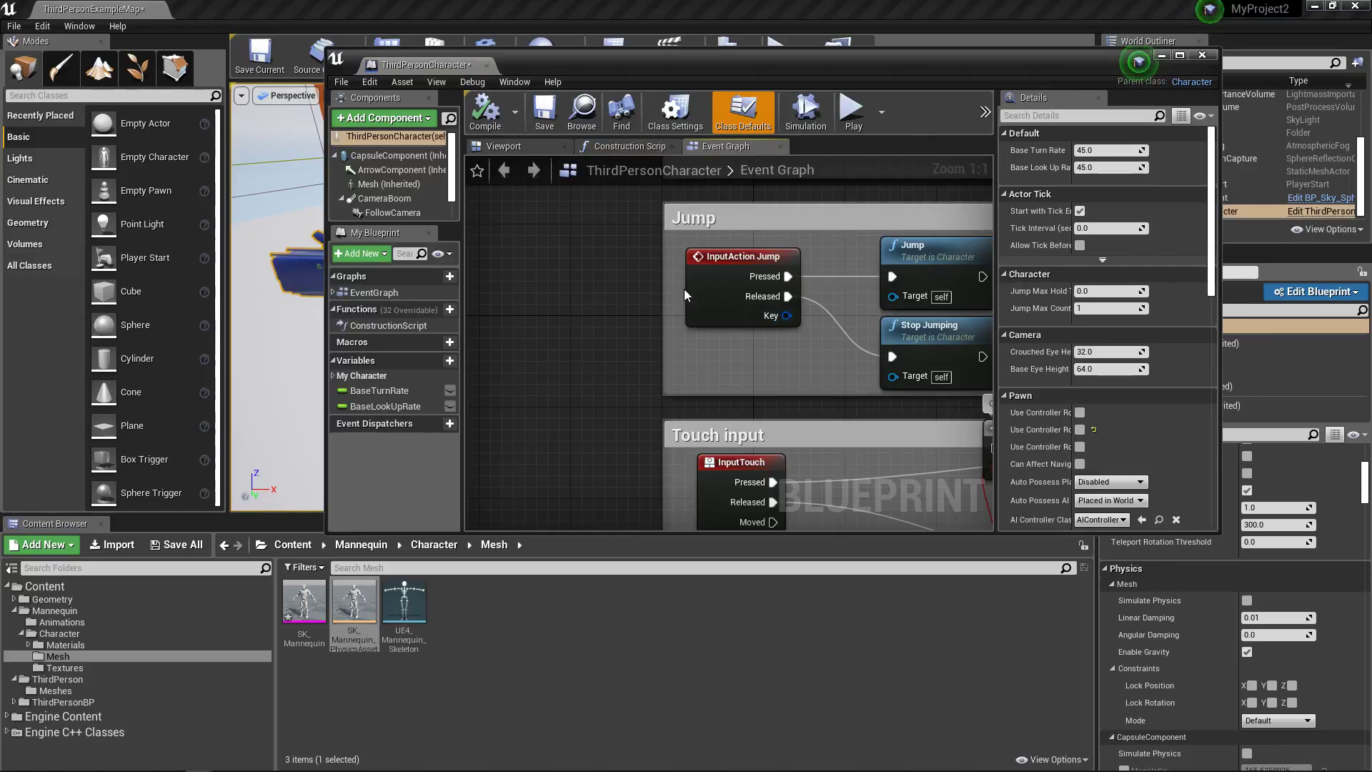
- Show the Blueprint Viewport with Mesh (Inherited) selected and enlarge the editor window
click(503, 145)
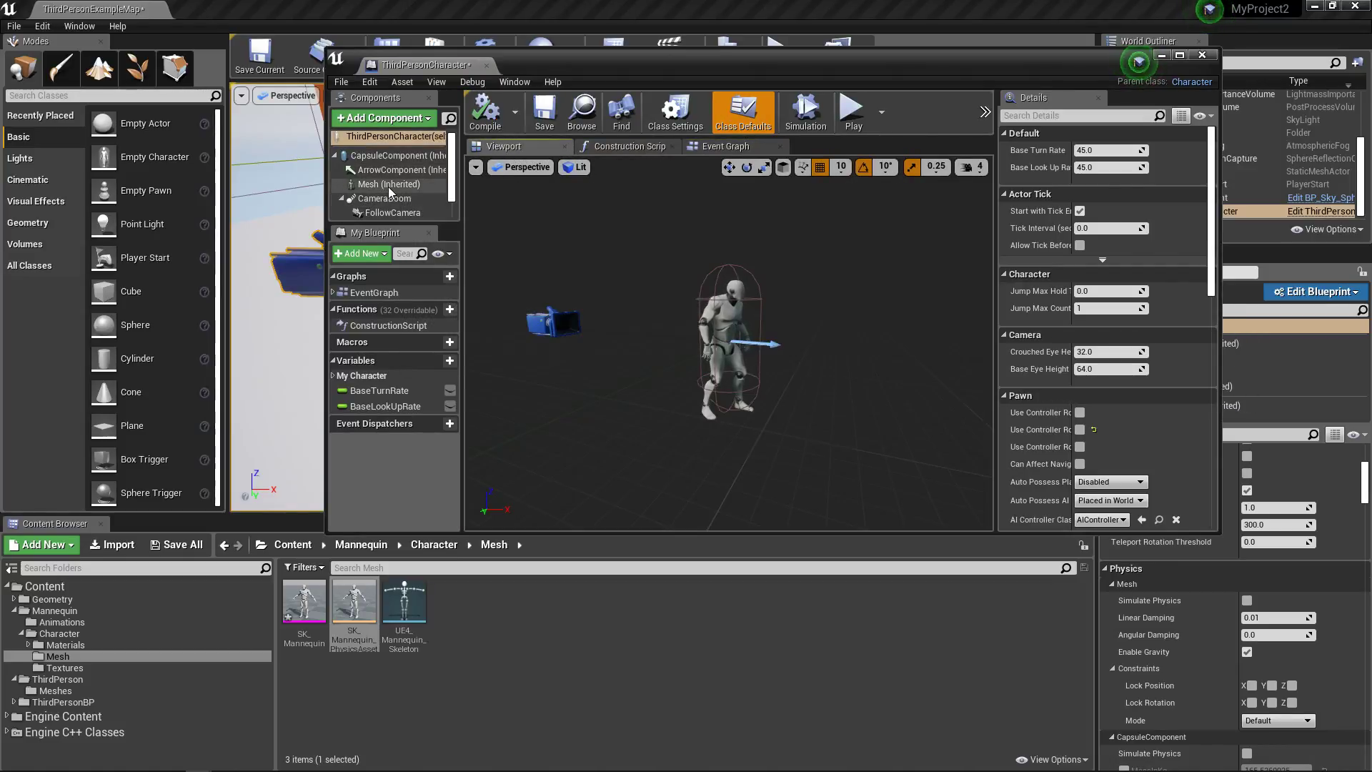
click(390, 184)
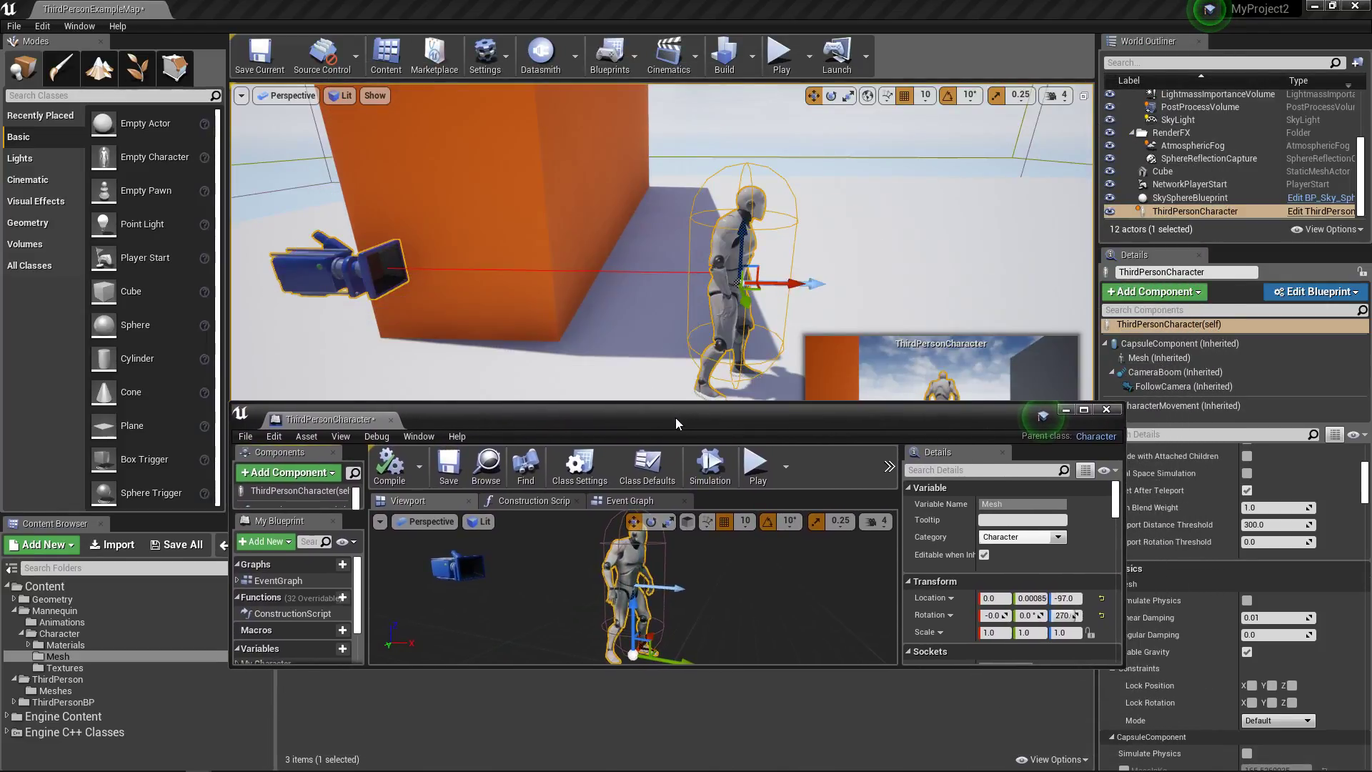
click(1083, 409)
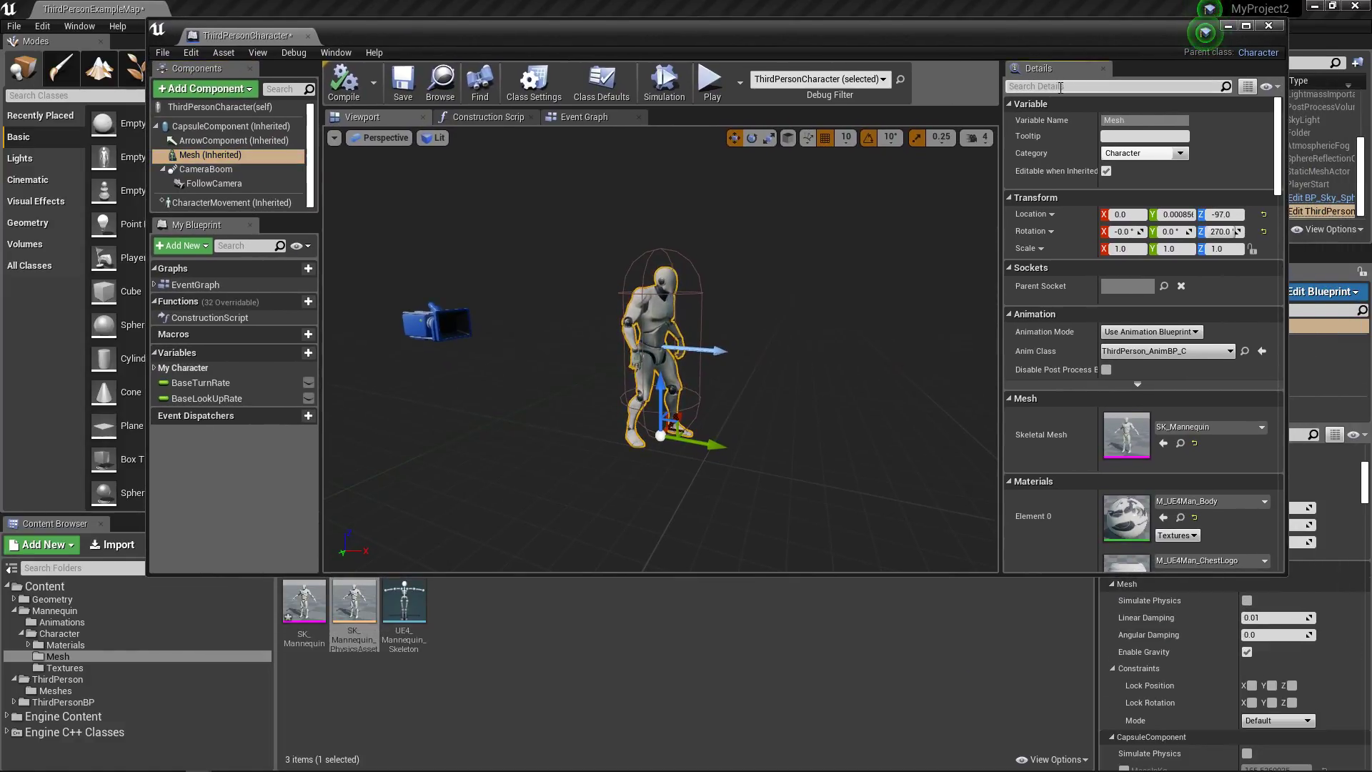
- Filter Mesh details by 'shad' and tick Capsule Direct Shadow and Capsule Indirect Shadow
text(shadow)
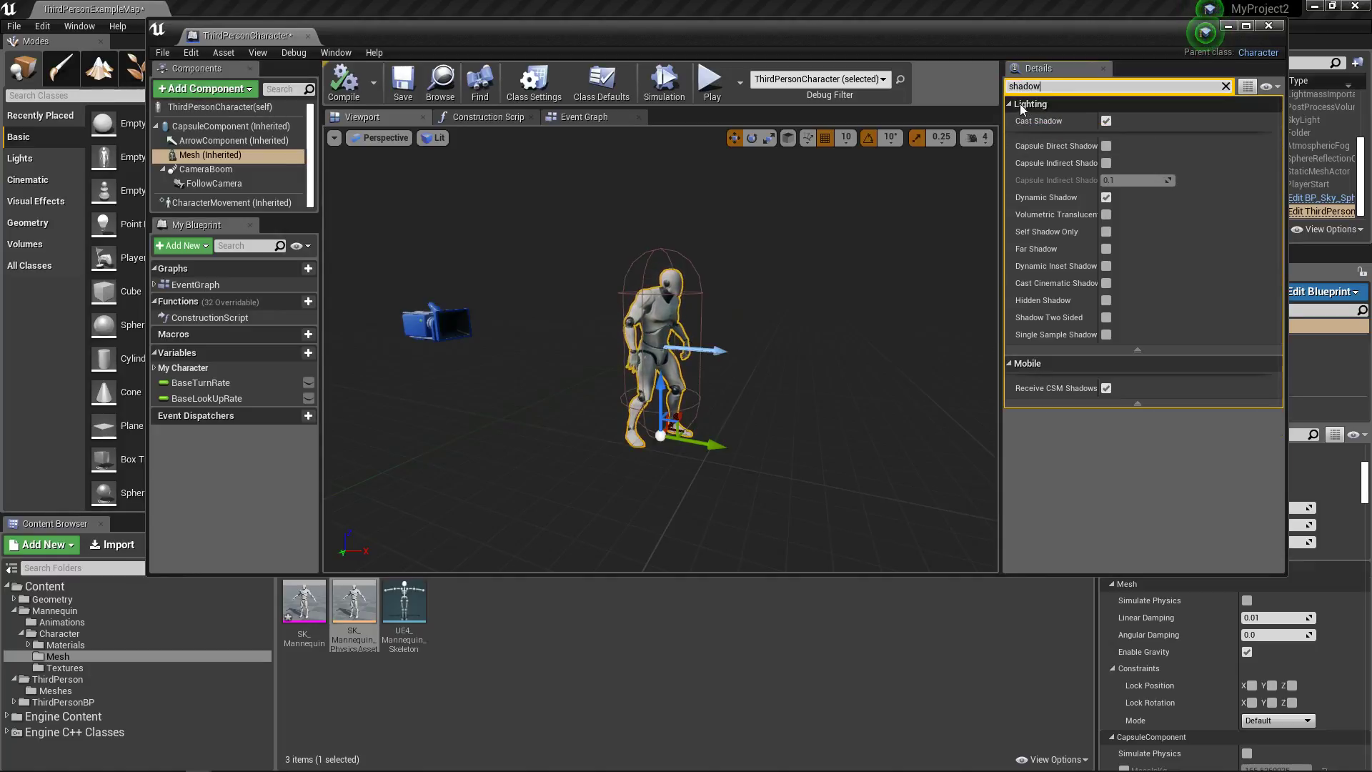
mouse_move(1055, 145)
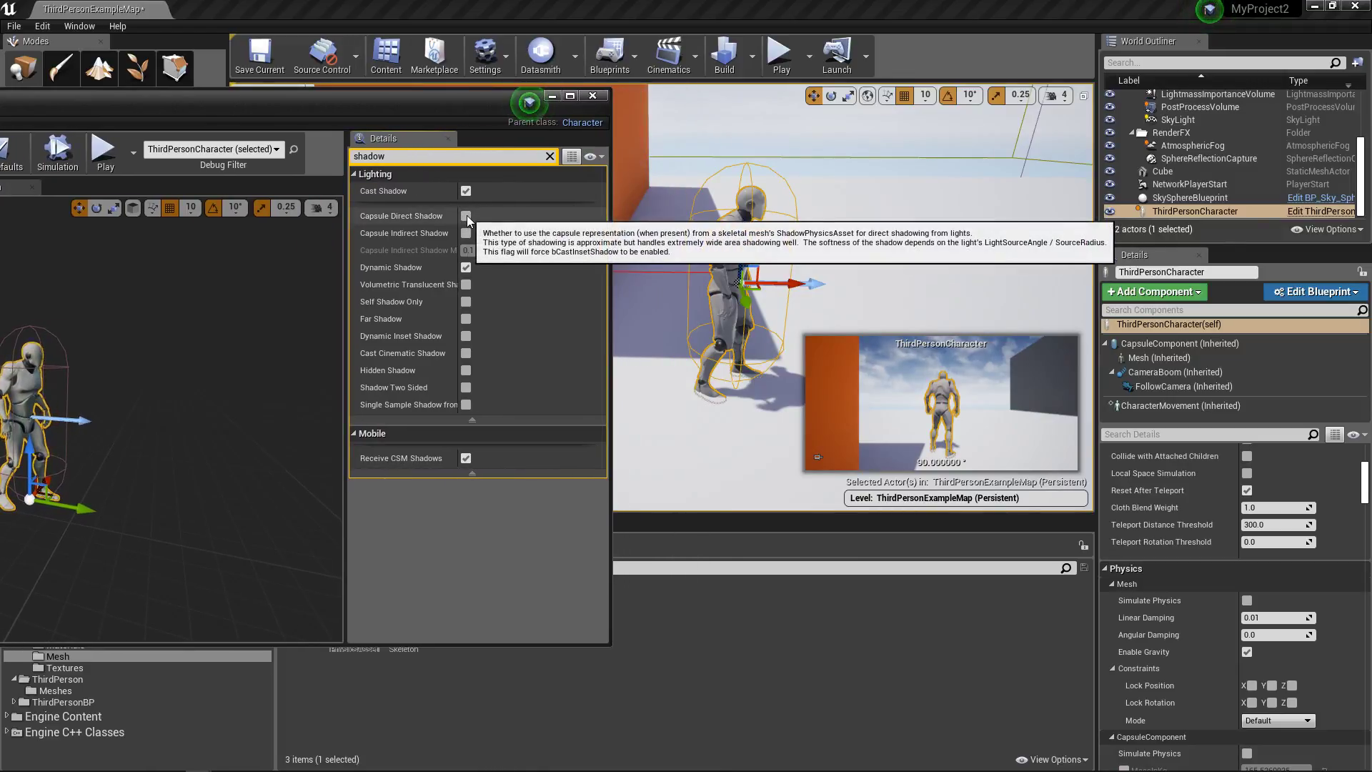
click(465, 215)
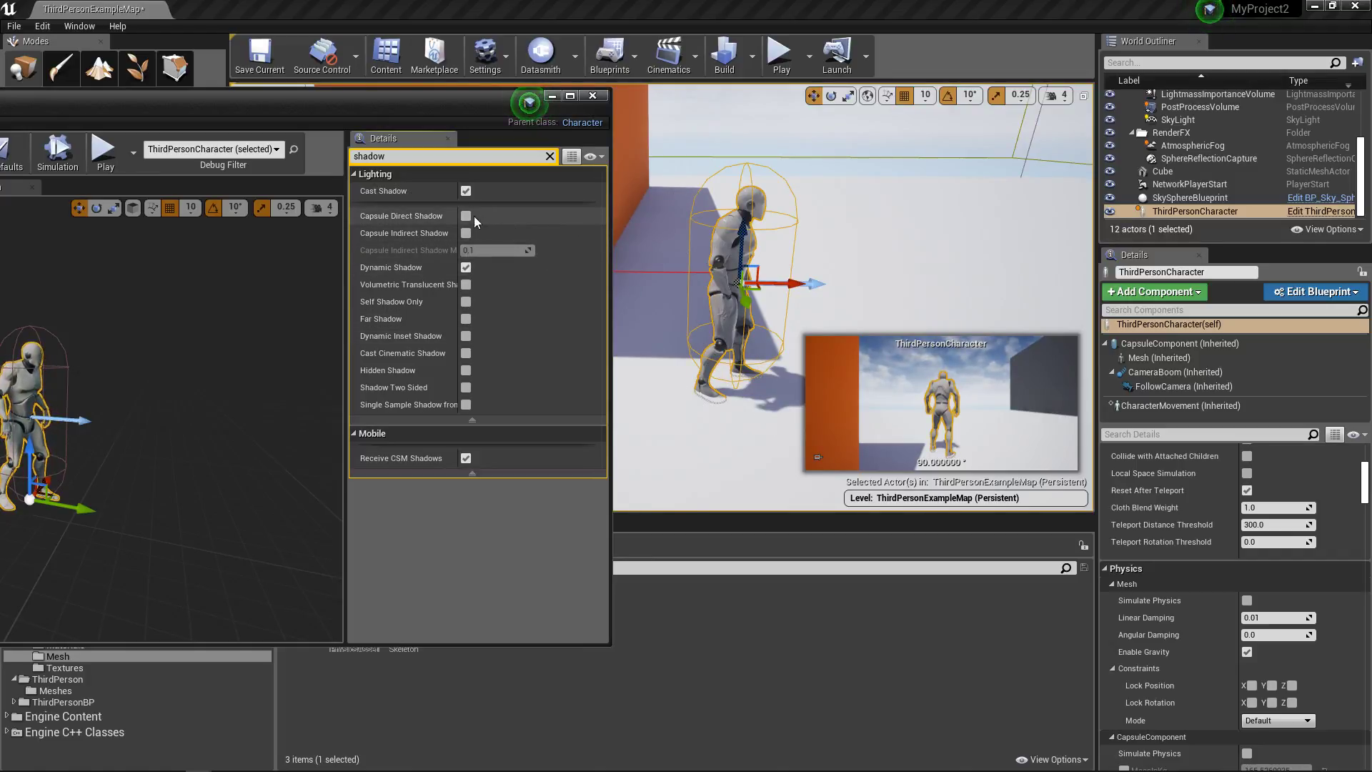
click(465, 215)
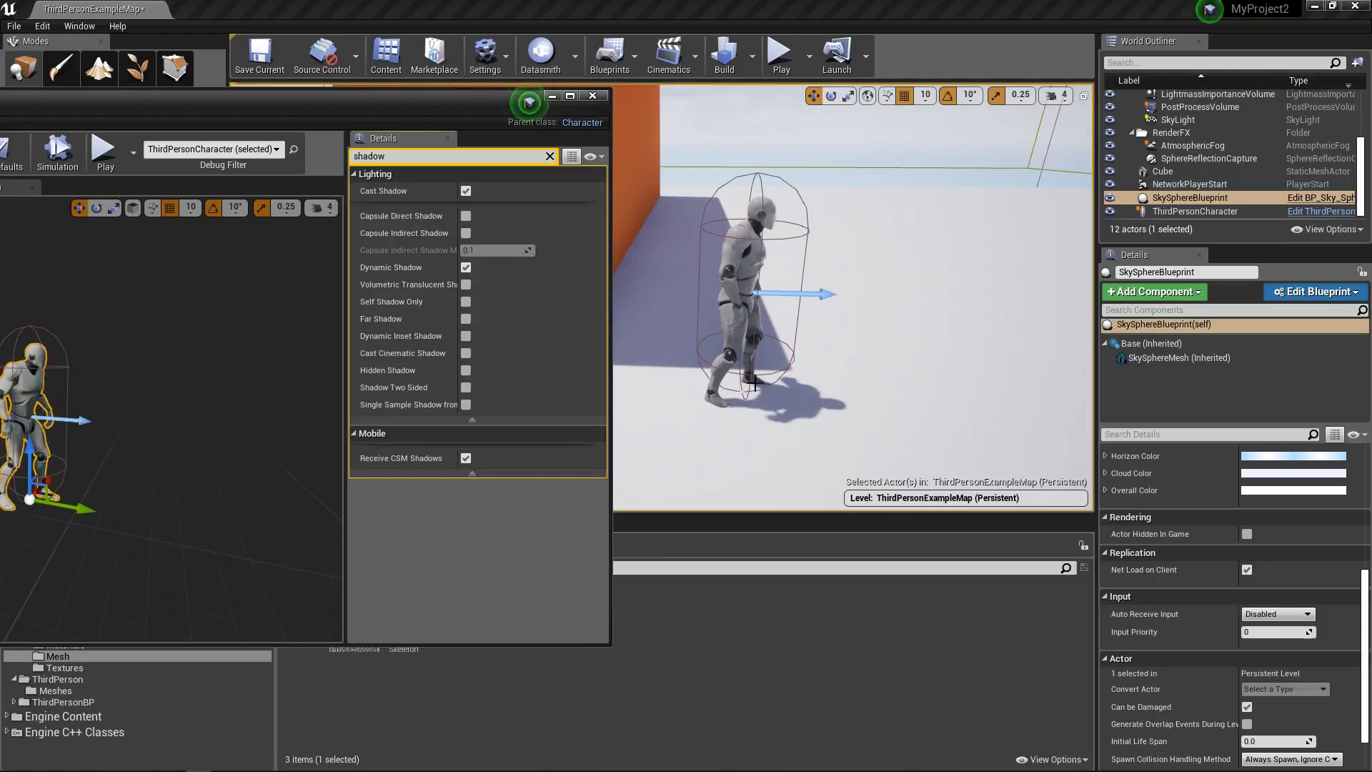
mouse_move(872, 444)
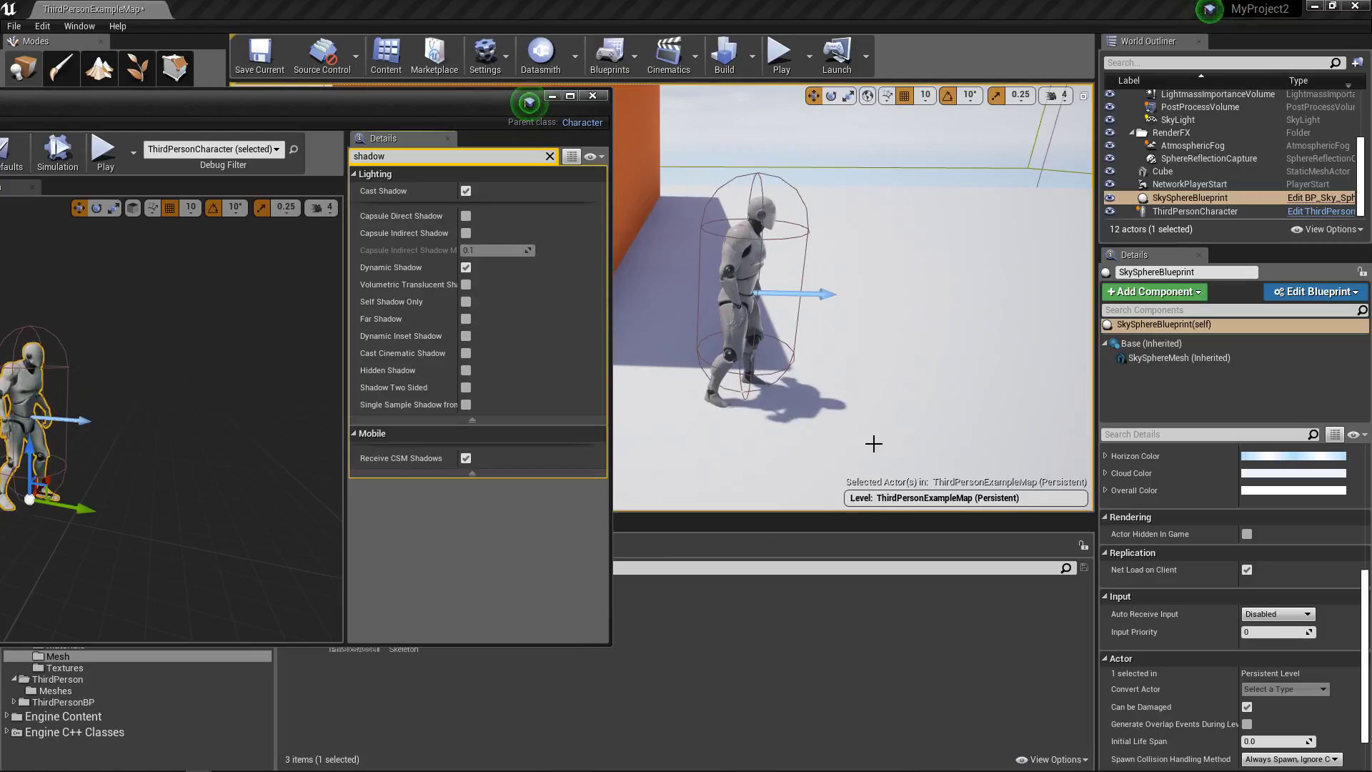
mouse_move(465, 216)
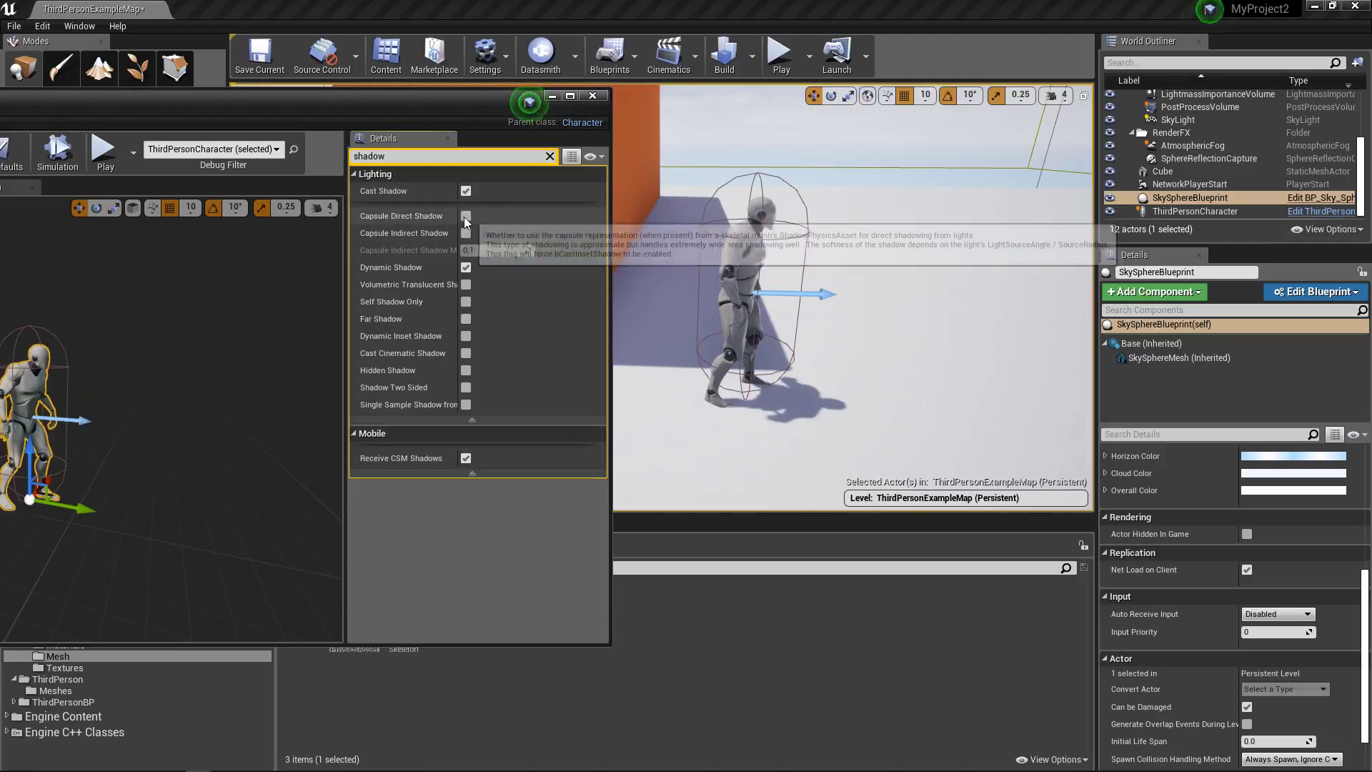
click(465, 216)
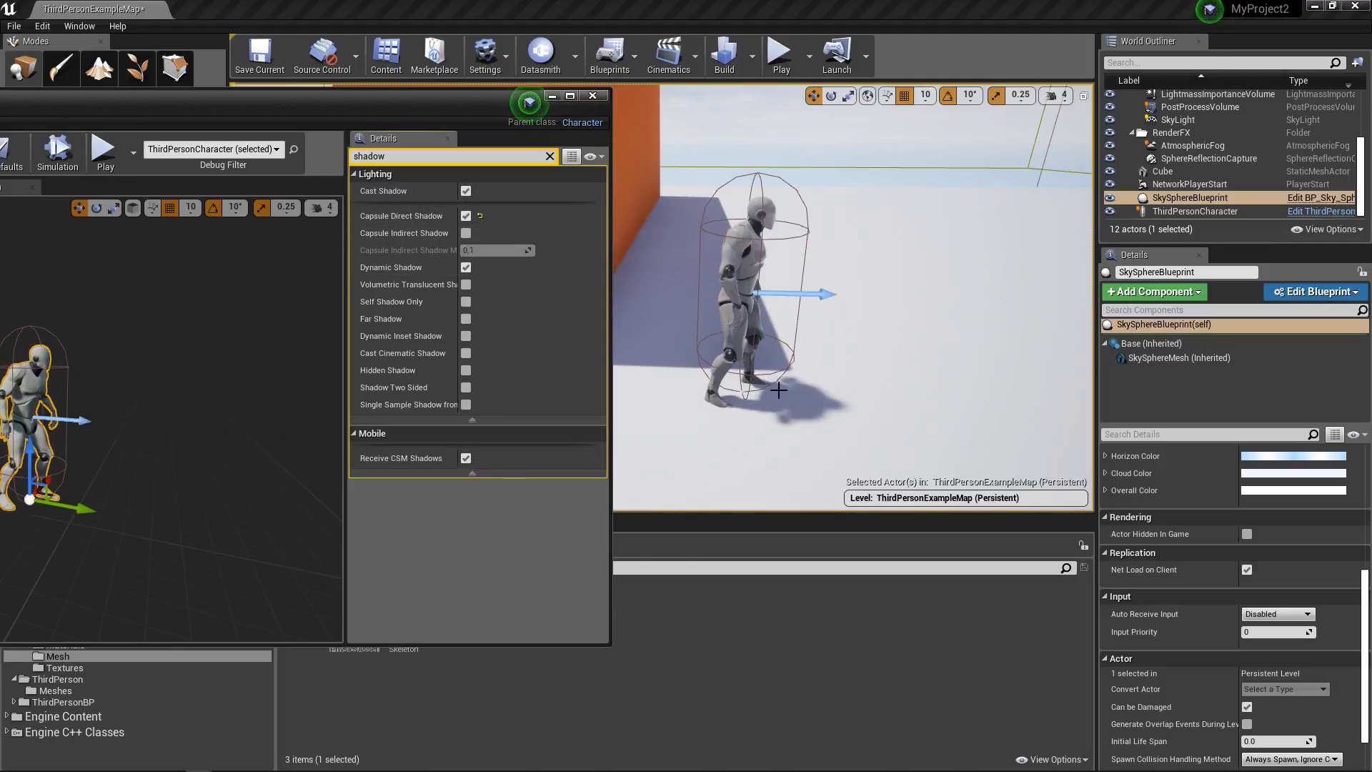
mouse_move(702, 413)
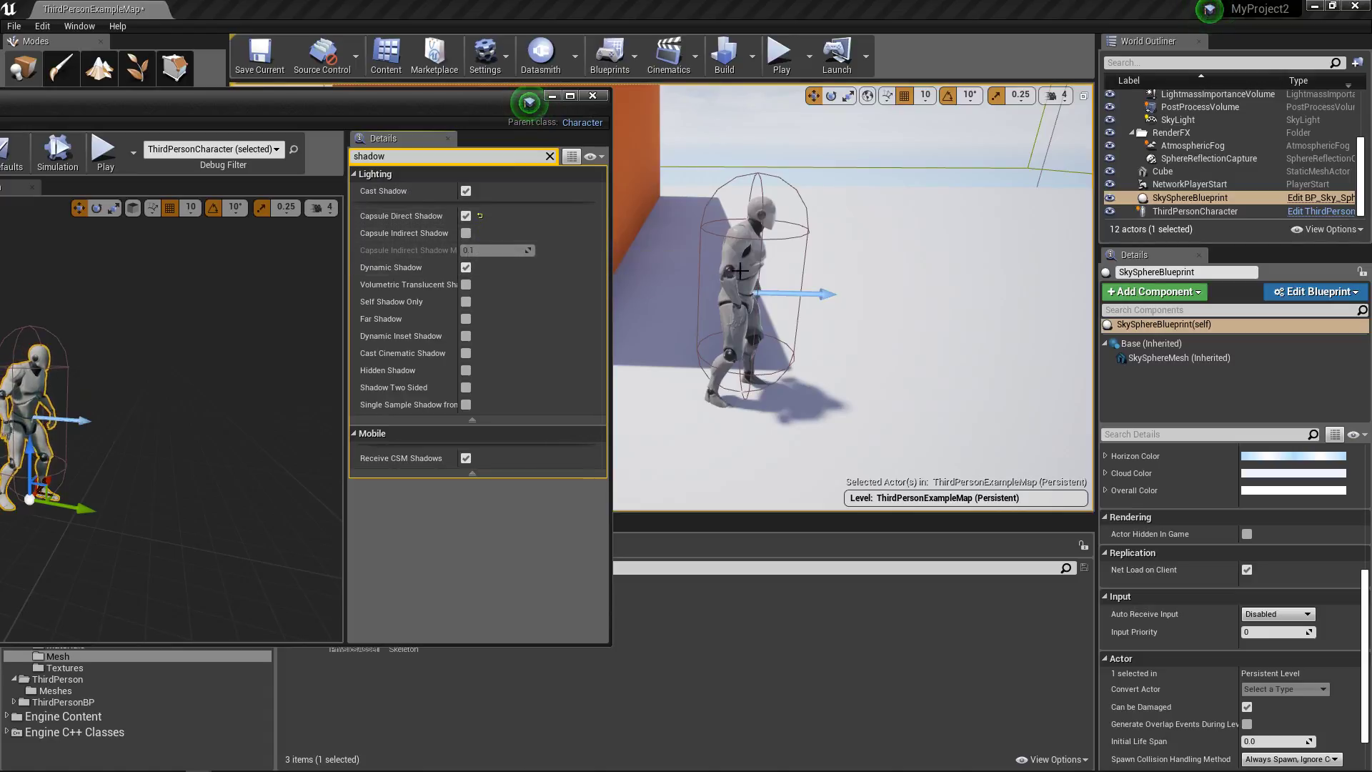
mouse_move(467, 238)
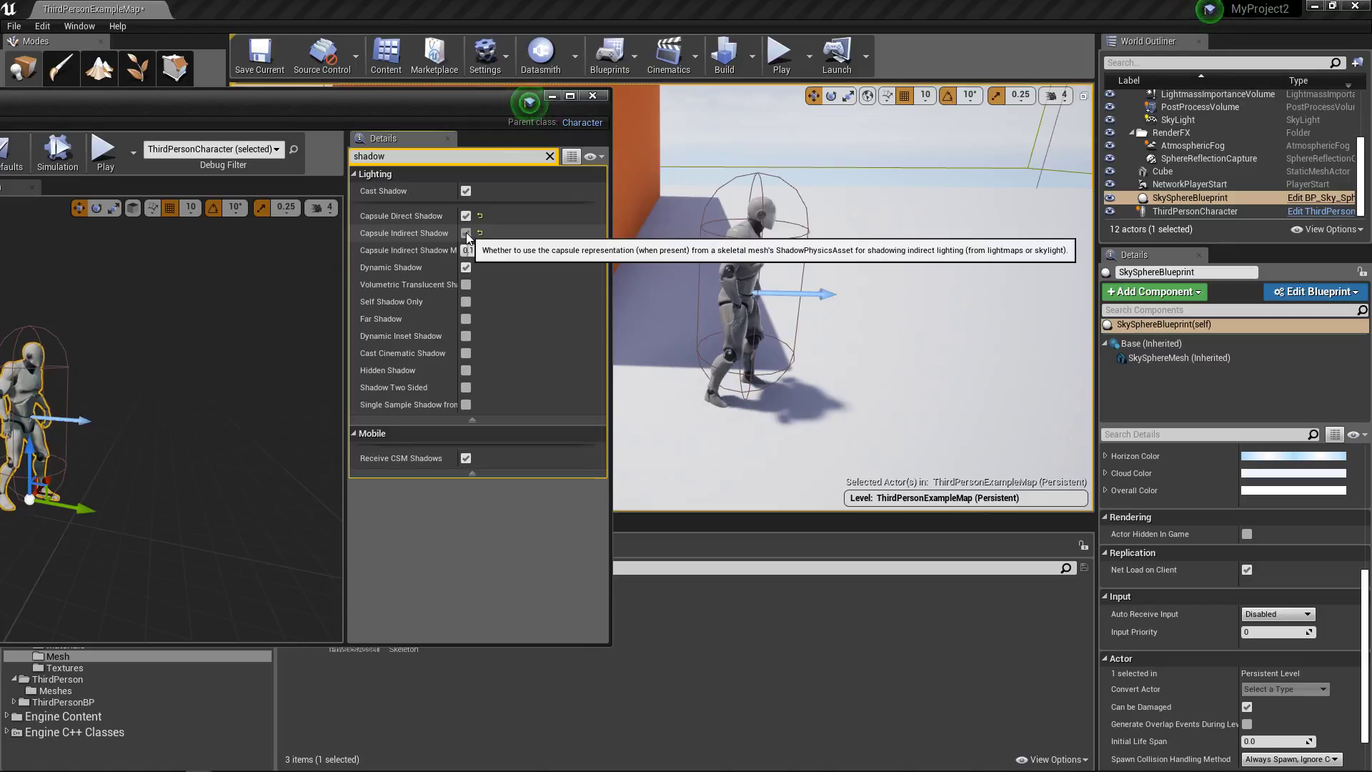
click(465, 233)
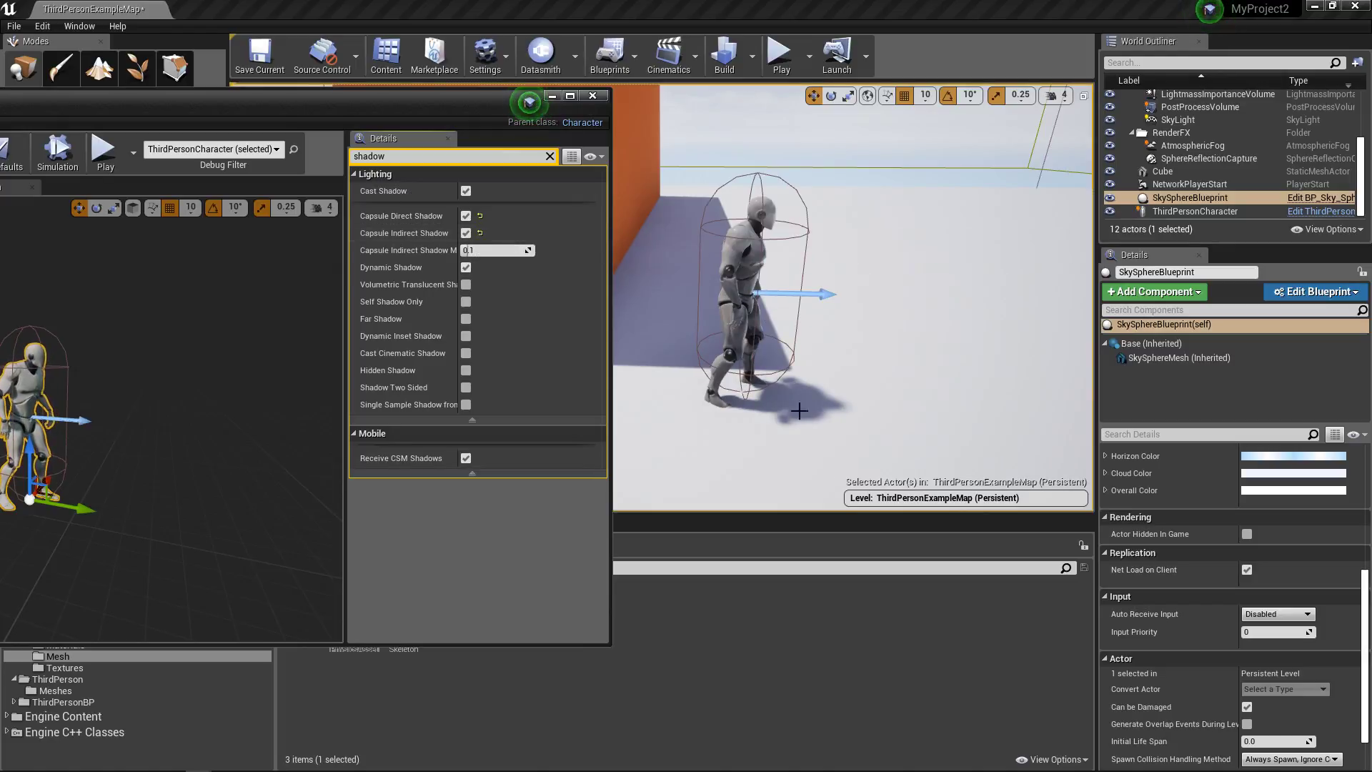
mouse_move(465, 216)
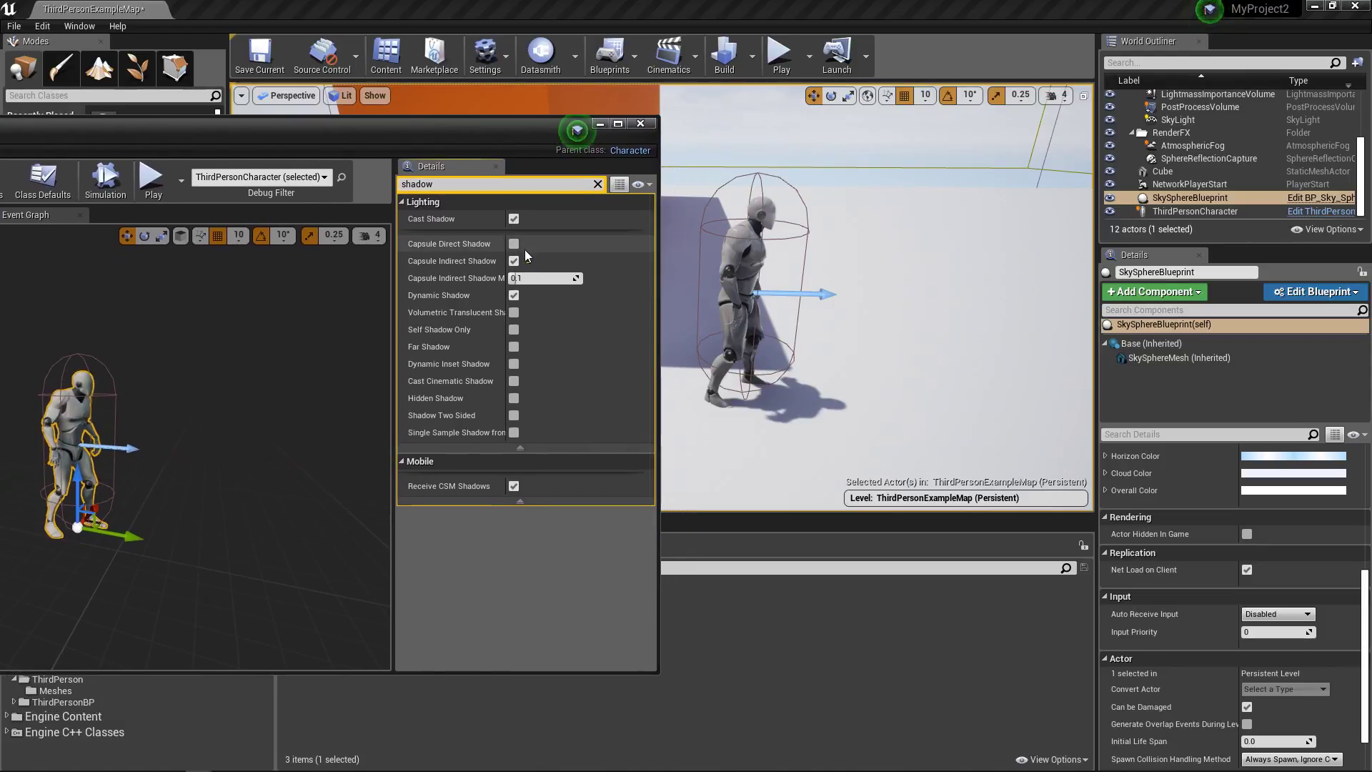
- Re-enable Capsule Direct Shadow and play the level to view the soft capsule shadow
click(514, 243)
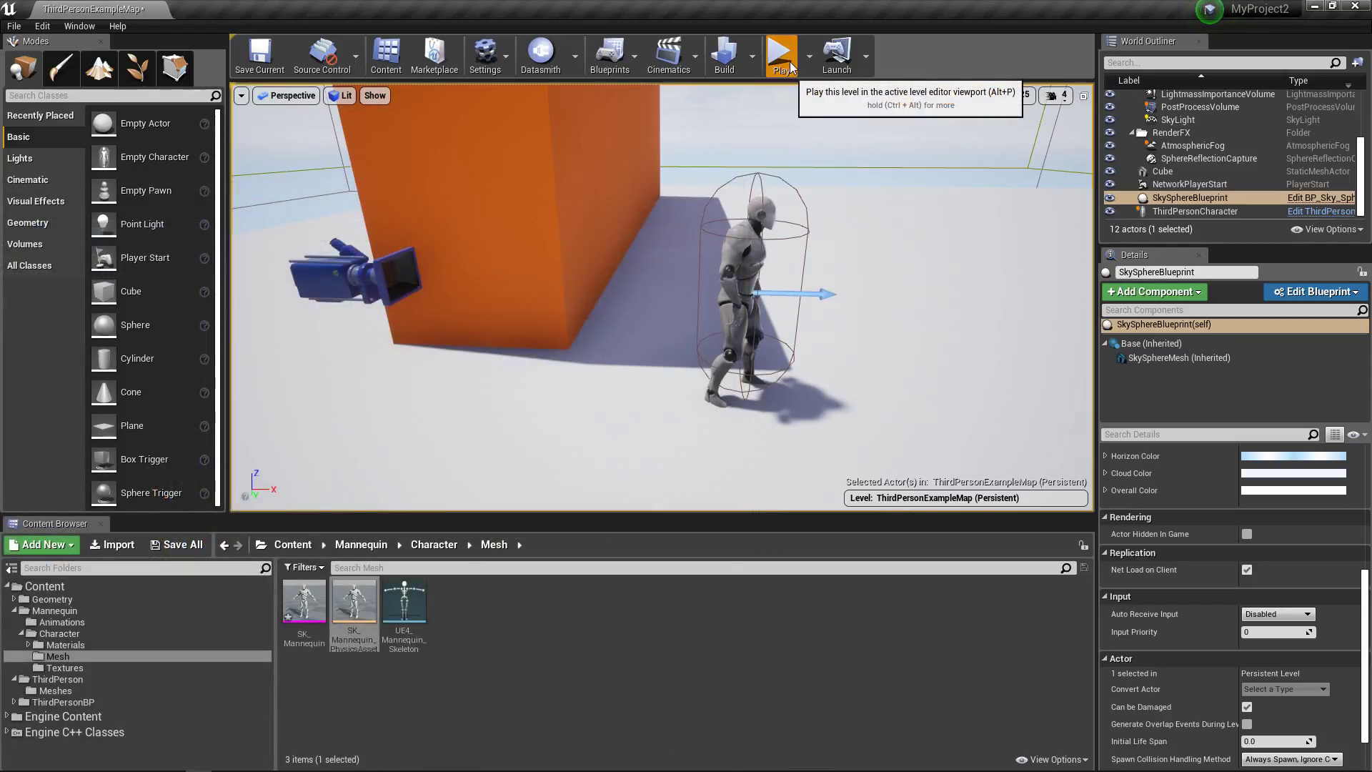
click(779, 54)
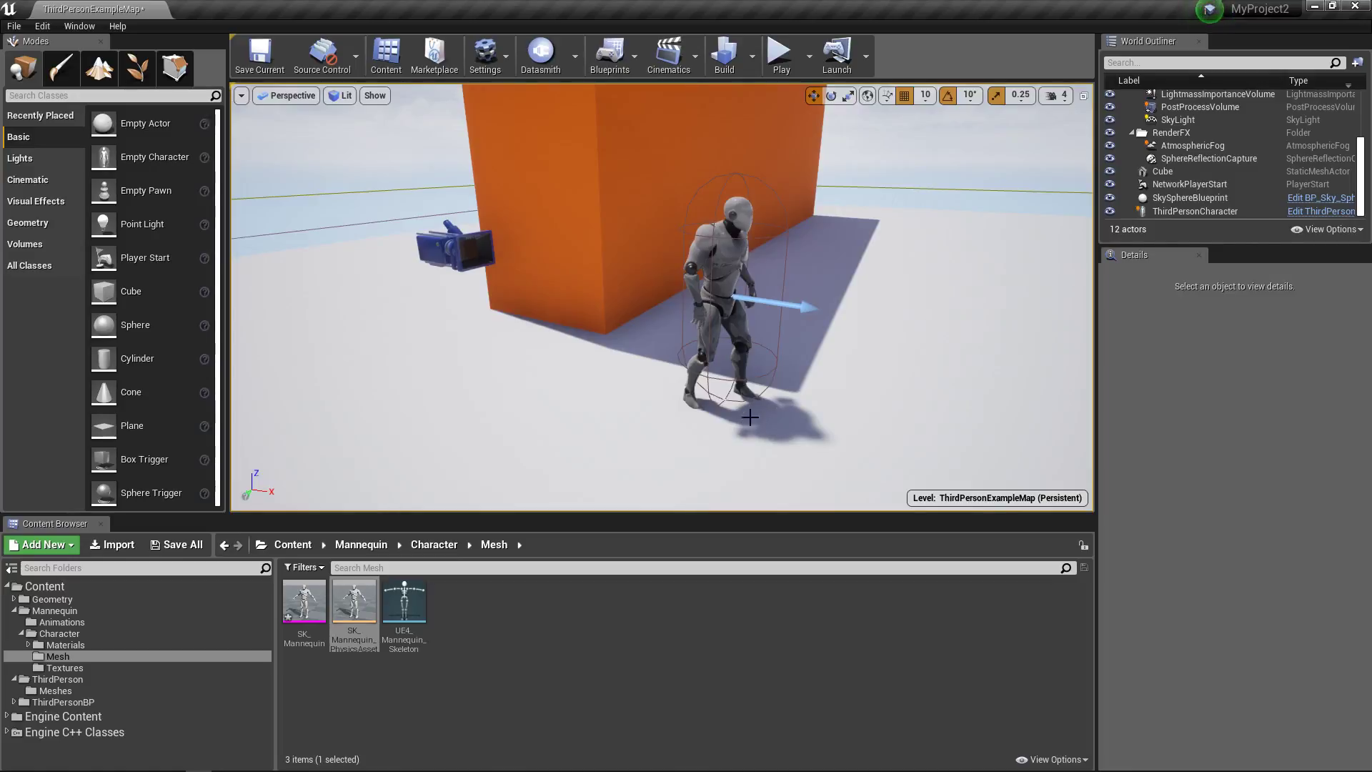
mouse_move(354, 600)
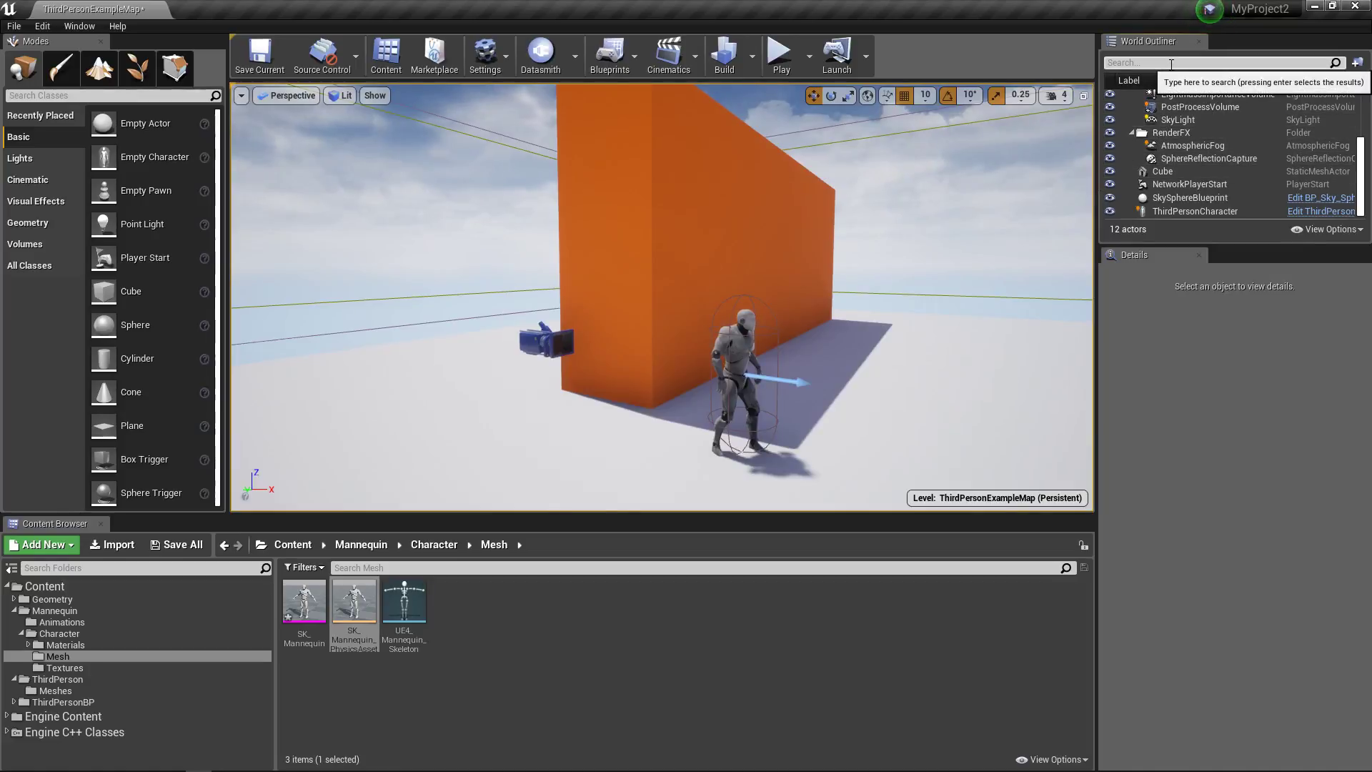
- Search the World Outliner for 'dire' and select the directional Light Source
text(dire)
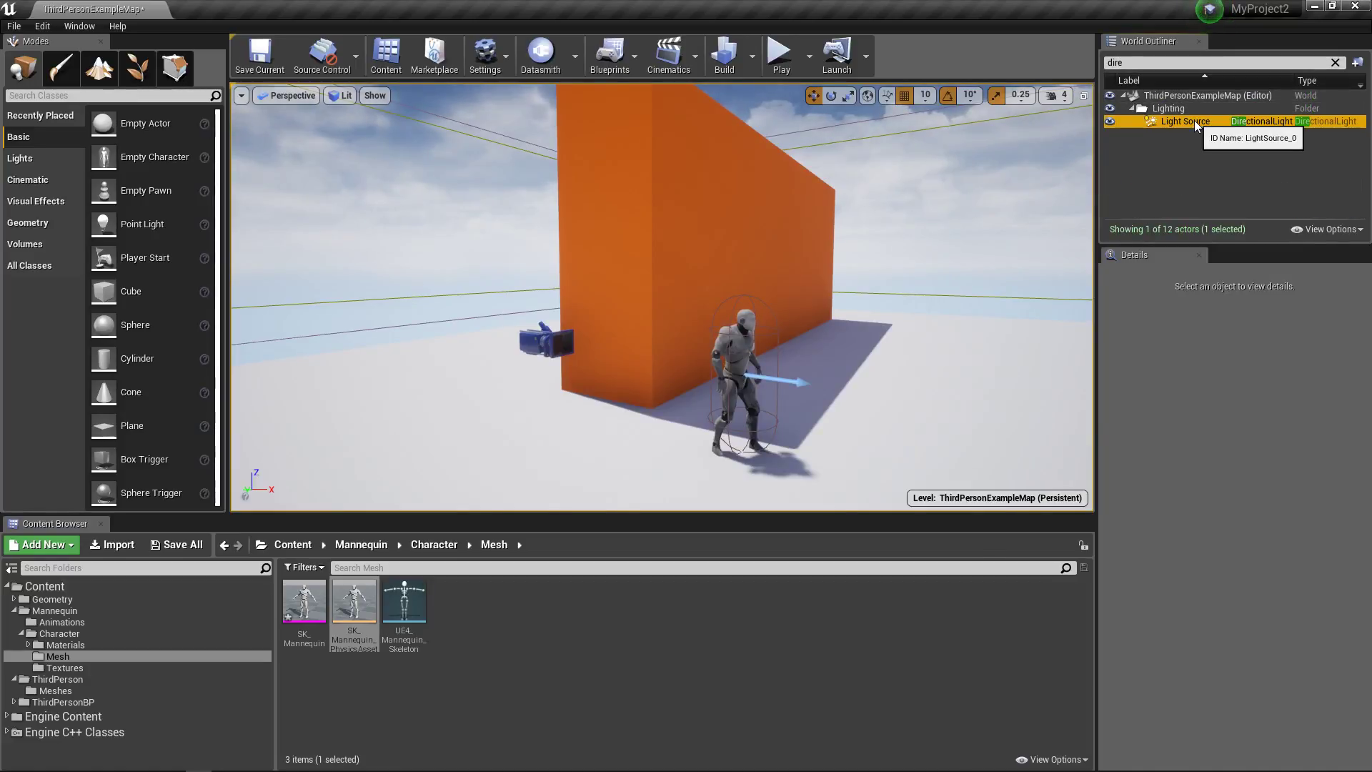
click(1183, 121)
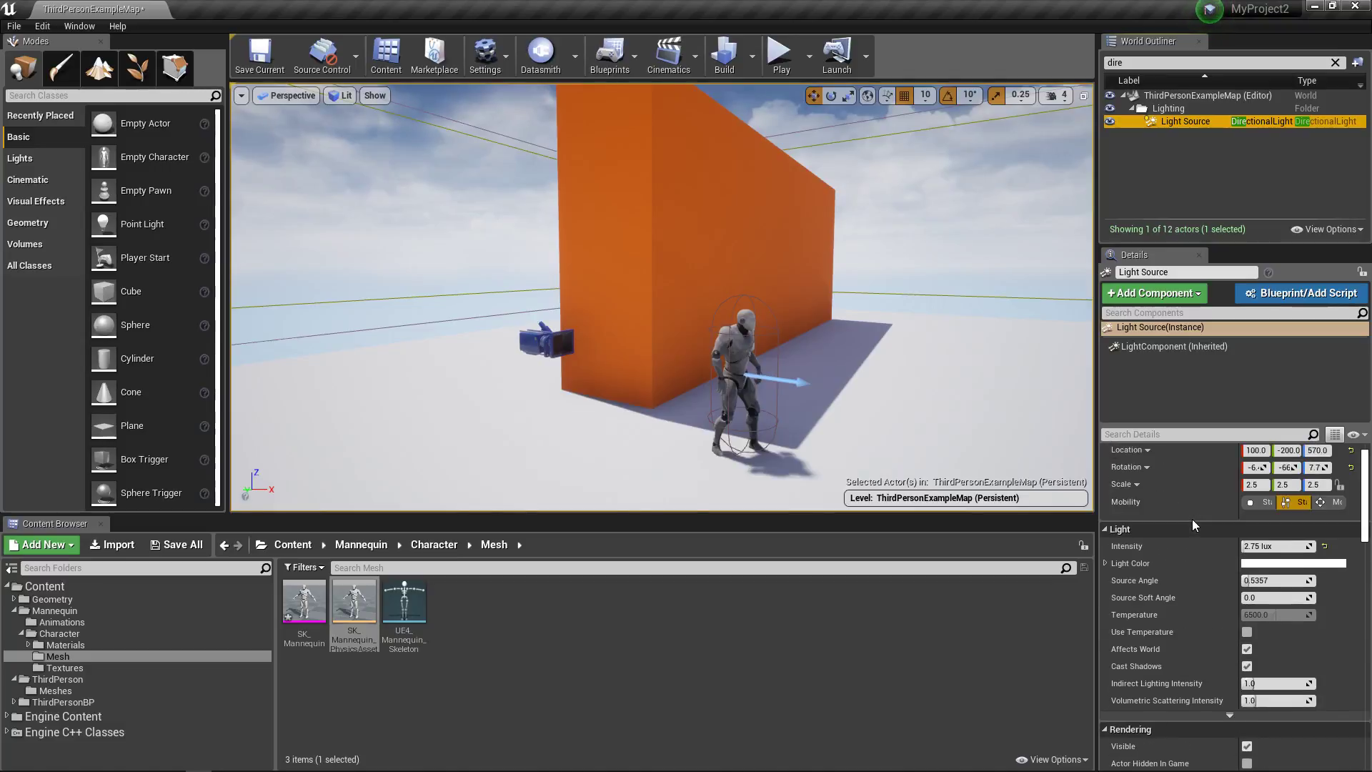